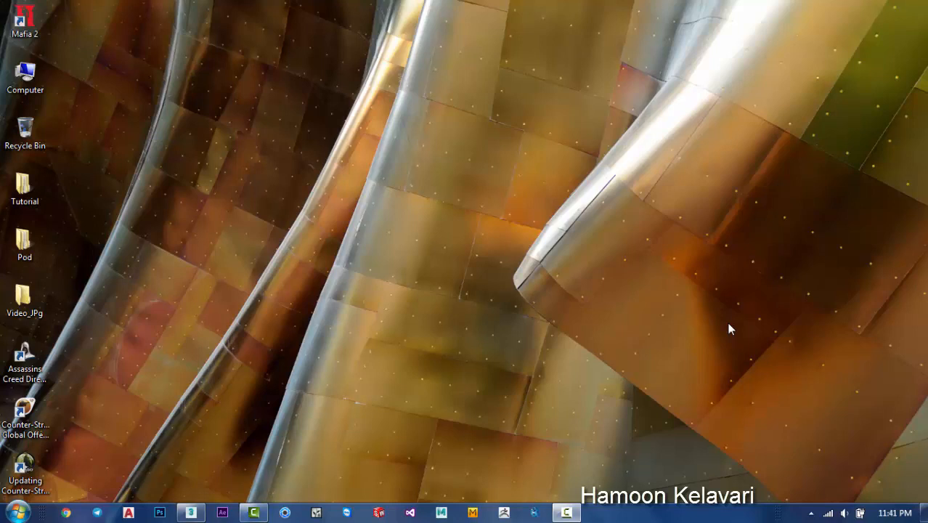
mouse_move(590, 458)
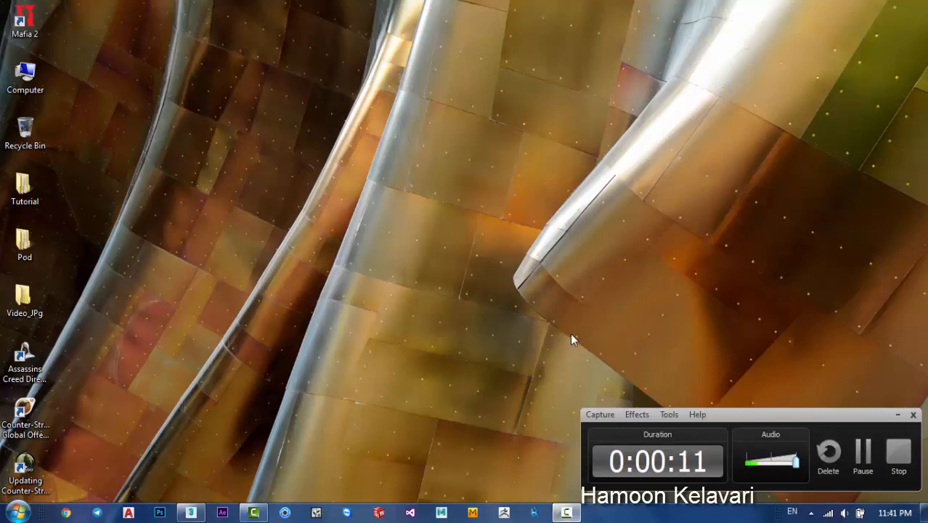
mouse_move(862, 425)
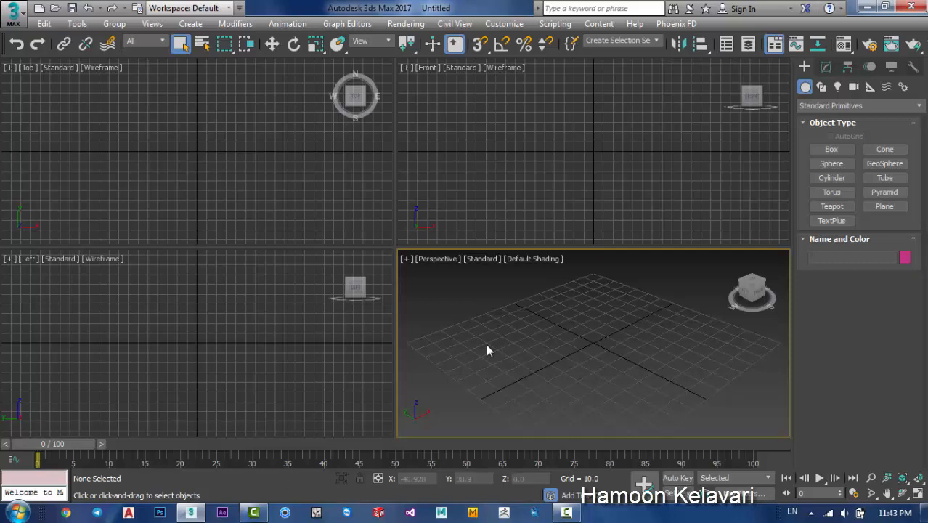
mouse_move(606, 359)
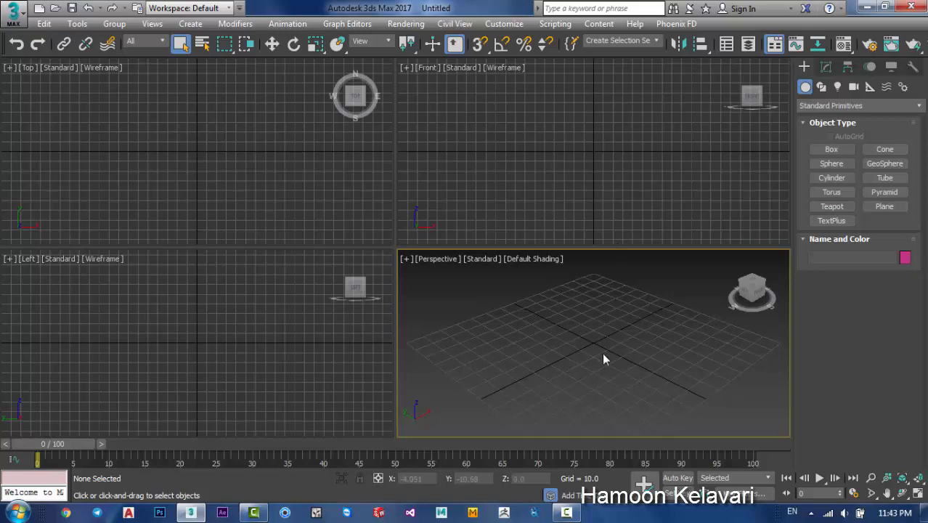
mouse_move(578, 503)
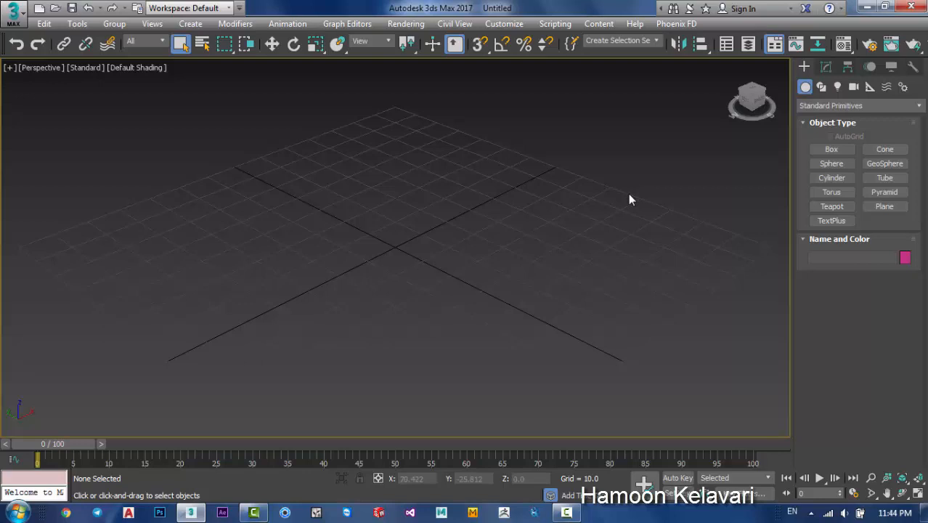
mouse_move(903, 221)
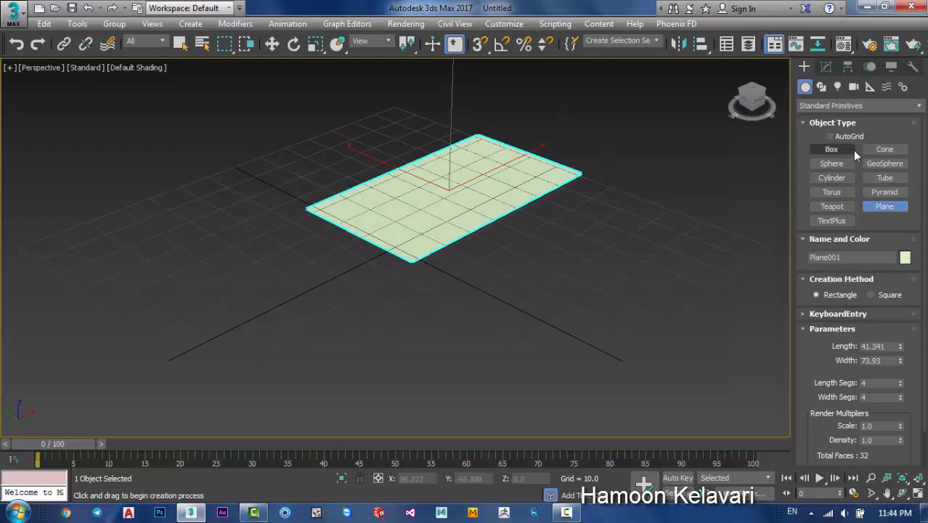
Add a test box beside the plane and sphere, then delete all three objects
click(831, 162)
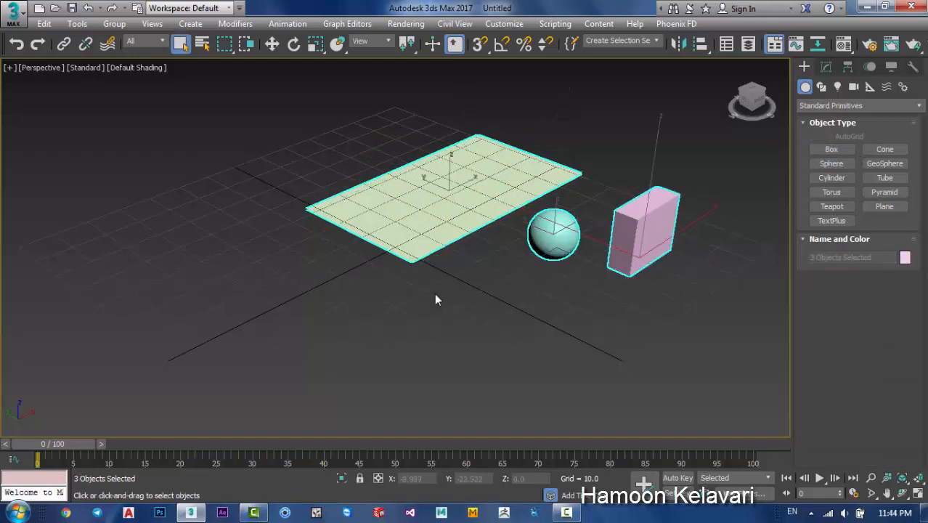
key(Delete)
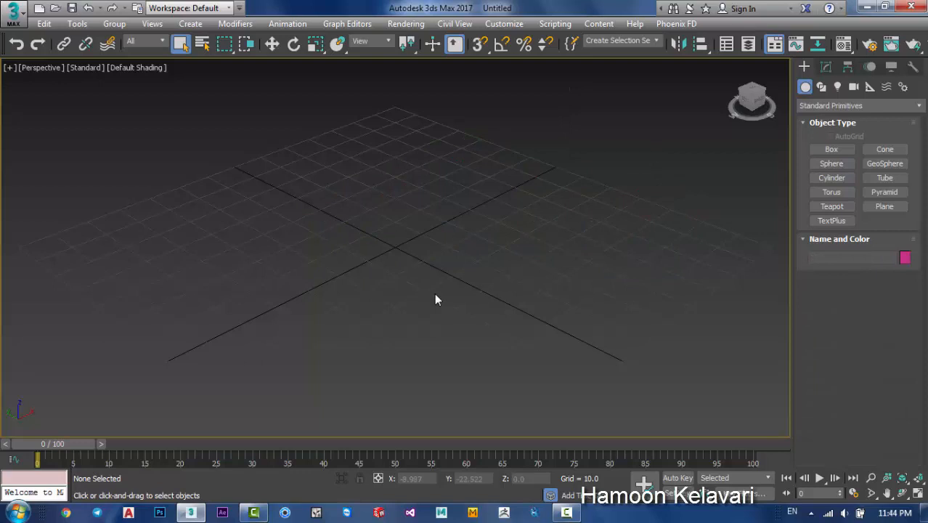
mouse_move(644, 484)
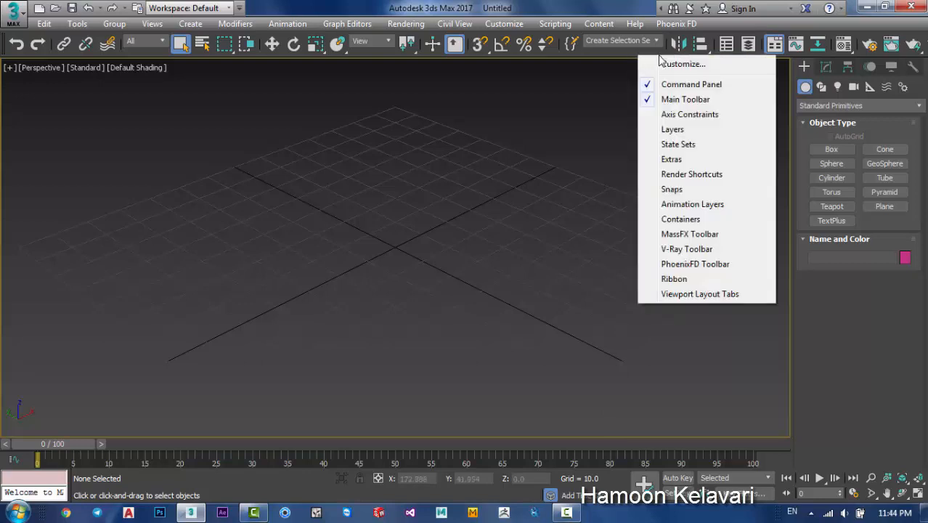
mouse_move(691, 173)
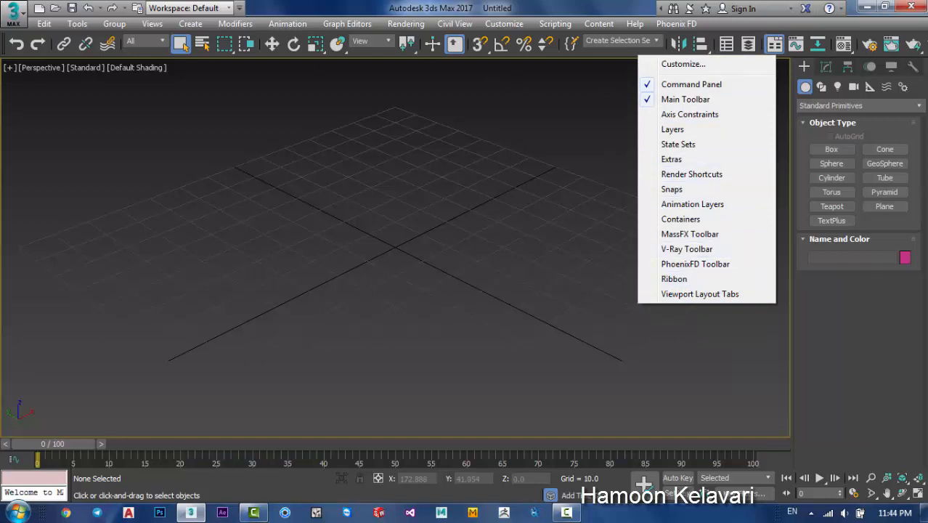
Show the PhoenixFD toolbar and move the floating palette to the viewport's top-left
click(581, 69)
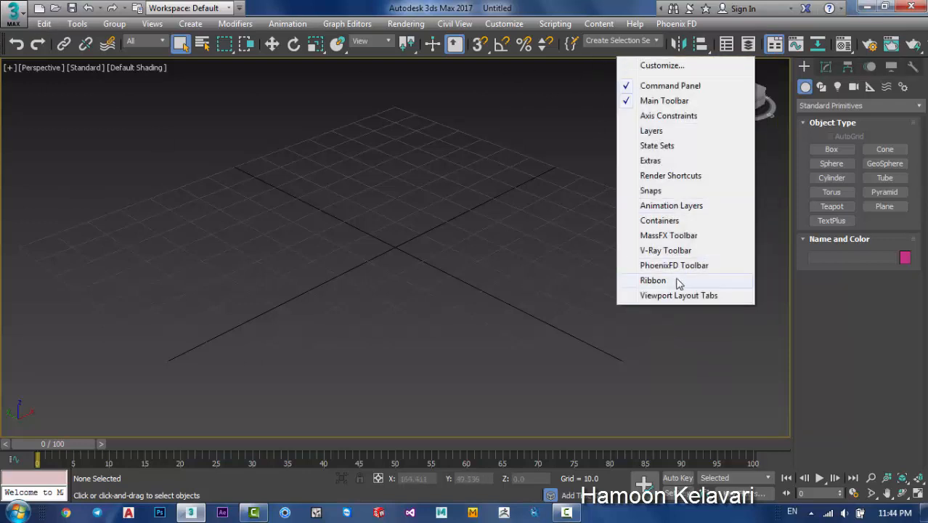
mouse_move(688, 265)
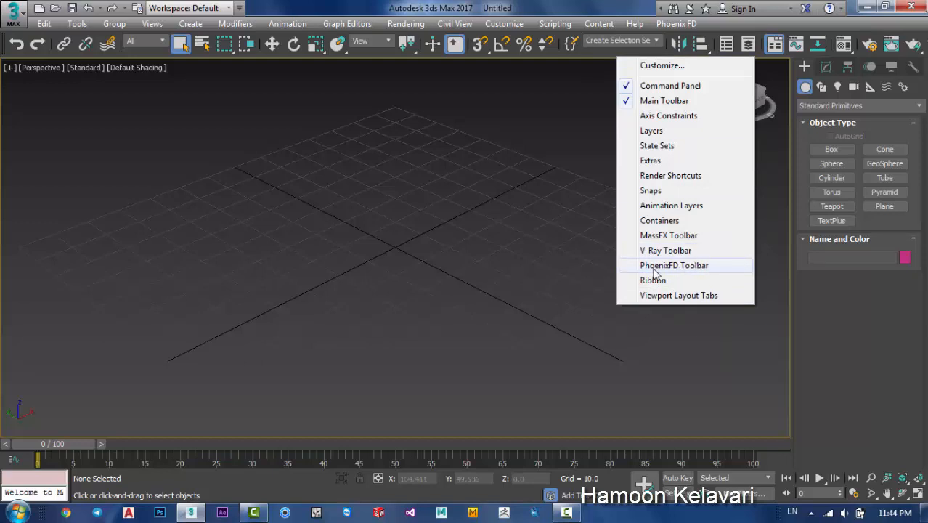
click(674, 265)
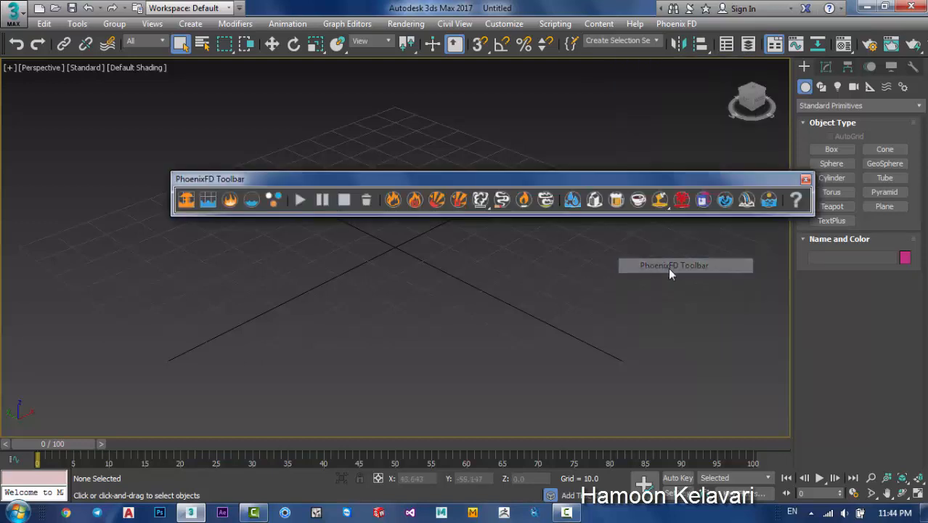
drag(492, 178, 360, 148)
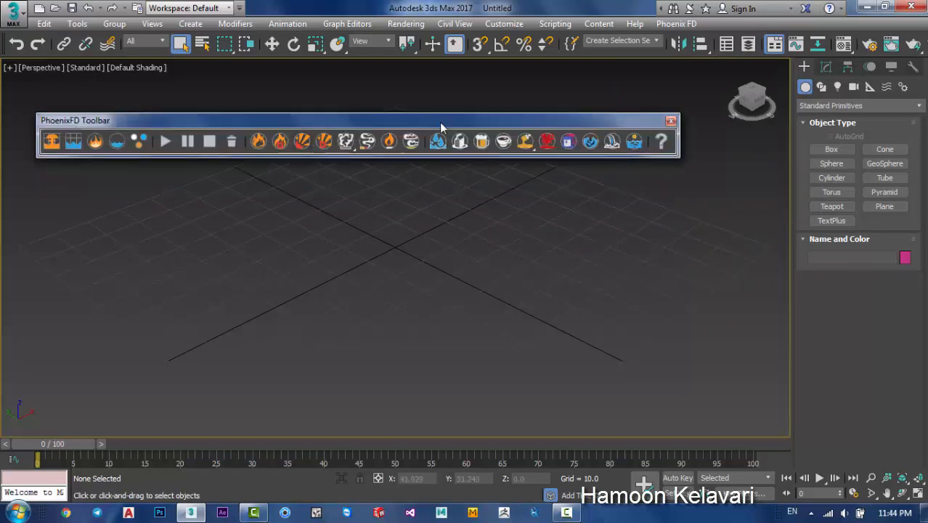
mouse_move(258, 141)
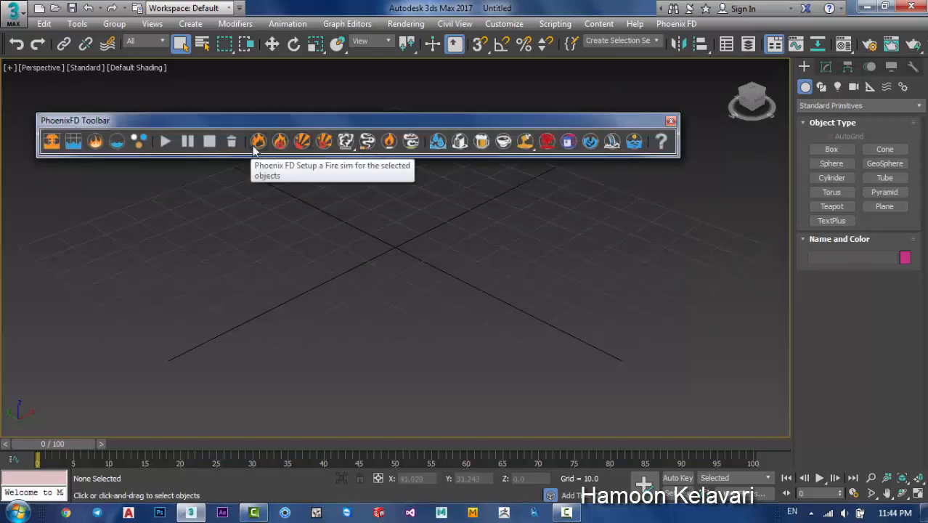
mouse_move(345, 141)
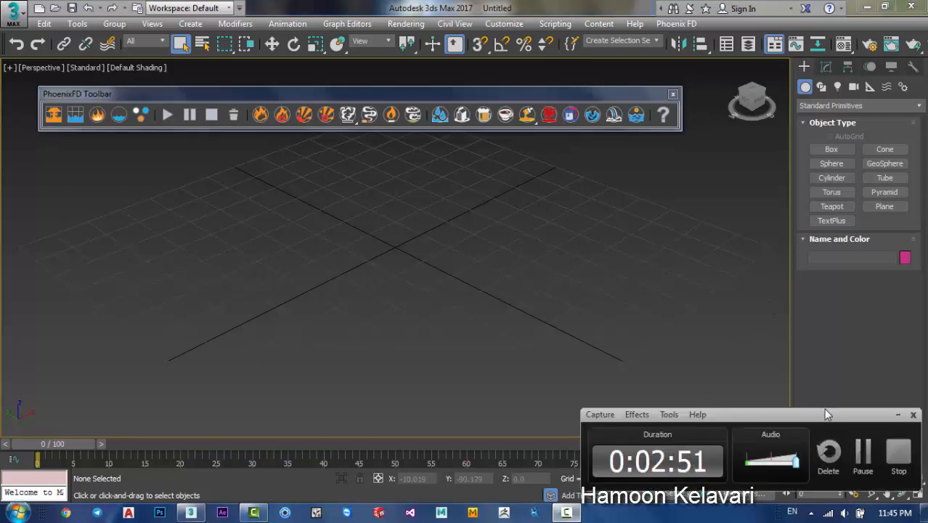
mouse_move(863, 450)
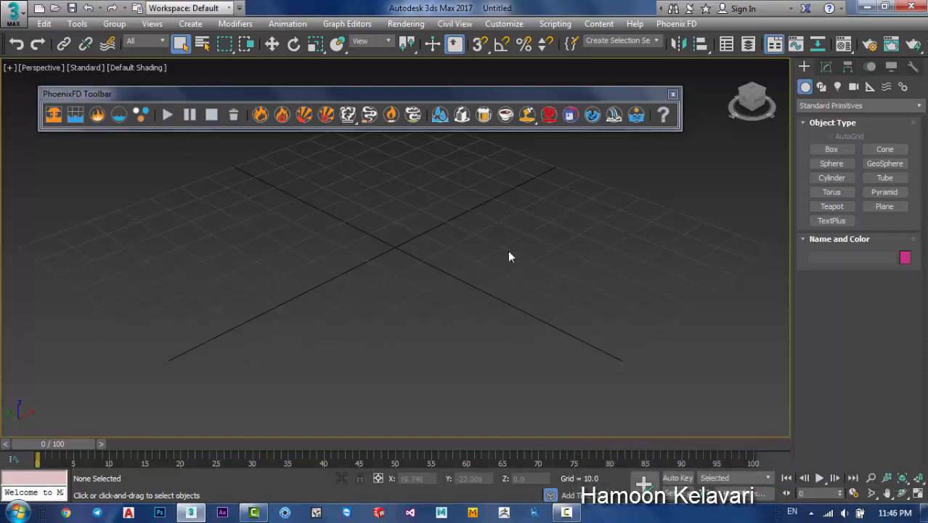
mouse_move(679, 449)
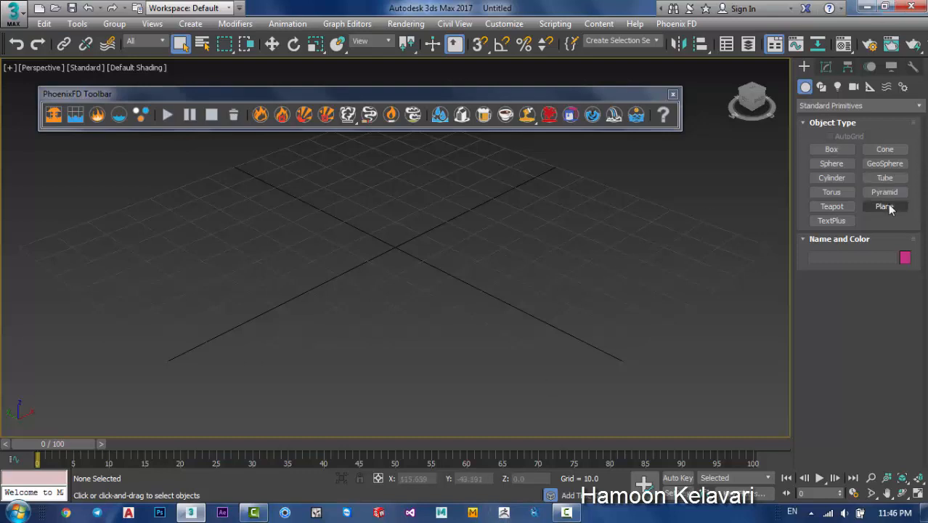
Create a plane, convert it to Editable Mesh, and display normals on its 32 faces
click(885, 206)
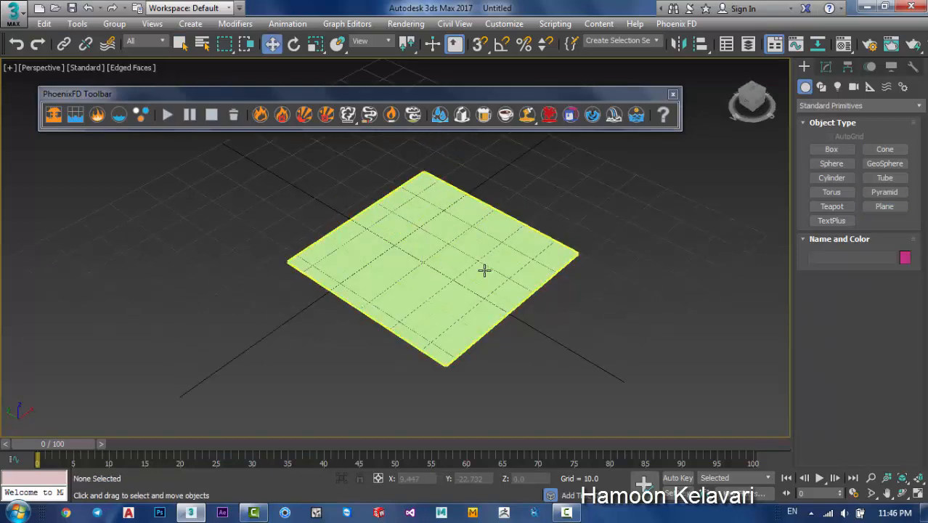
scroll(up, 3)
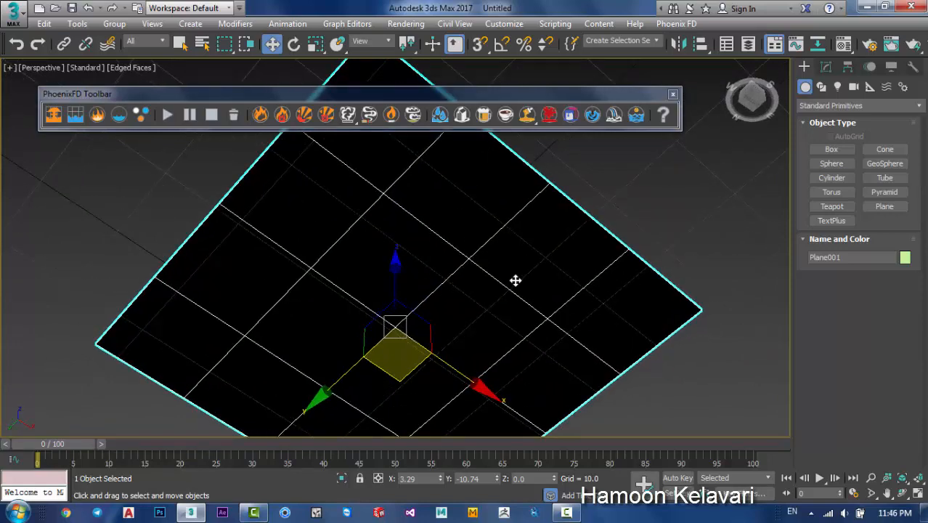
mouse_move(474, 290)
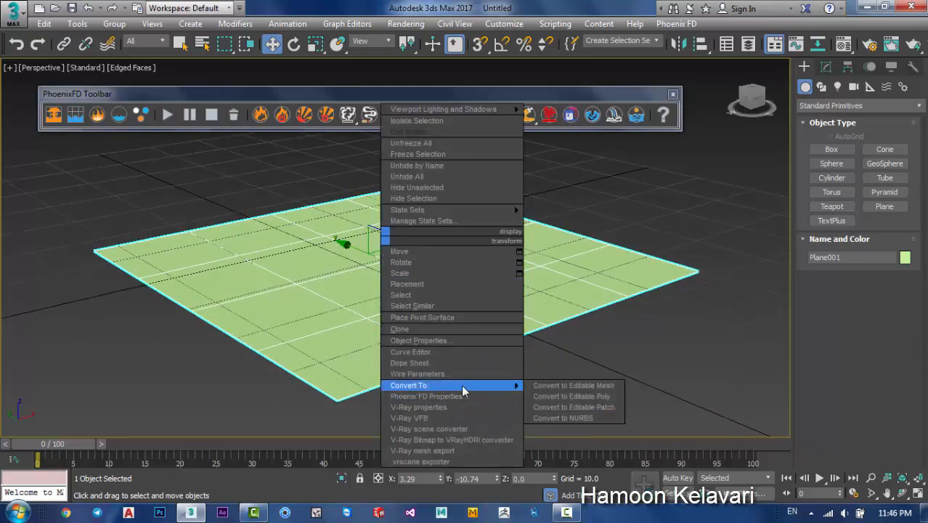
click(573, 385)
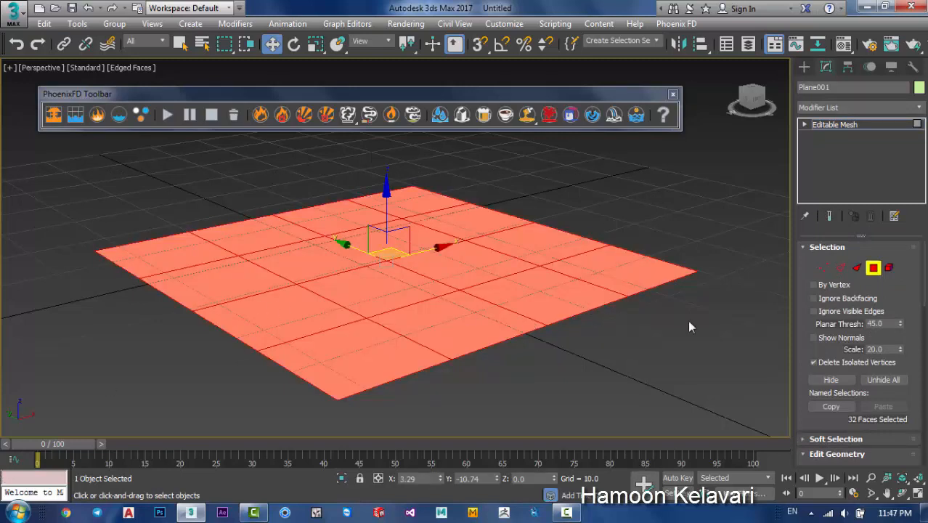
mouse_move(842, 343)
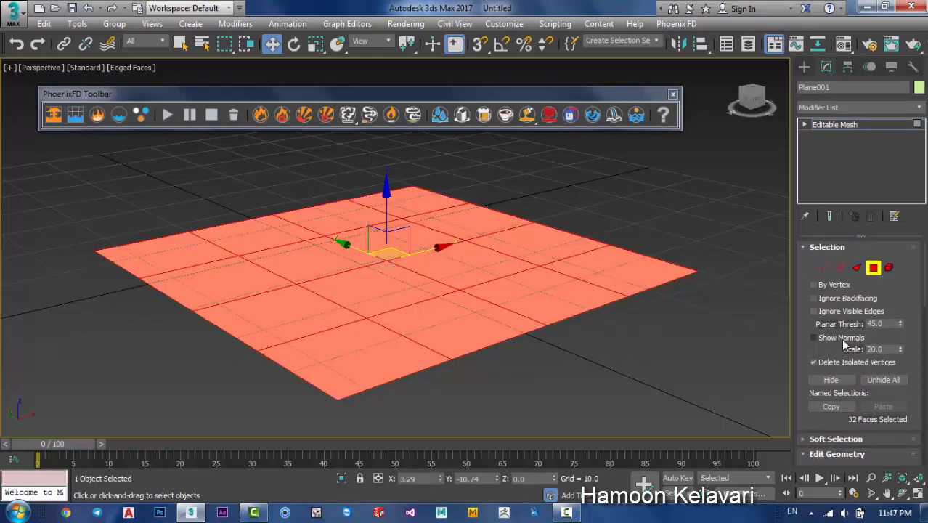
click(813, 337)
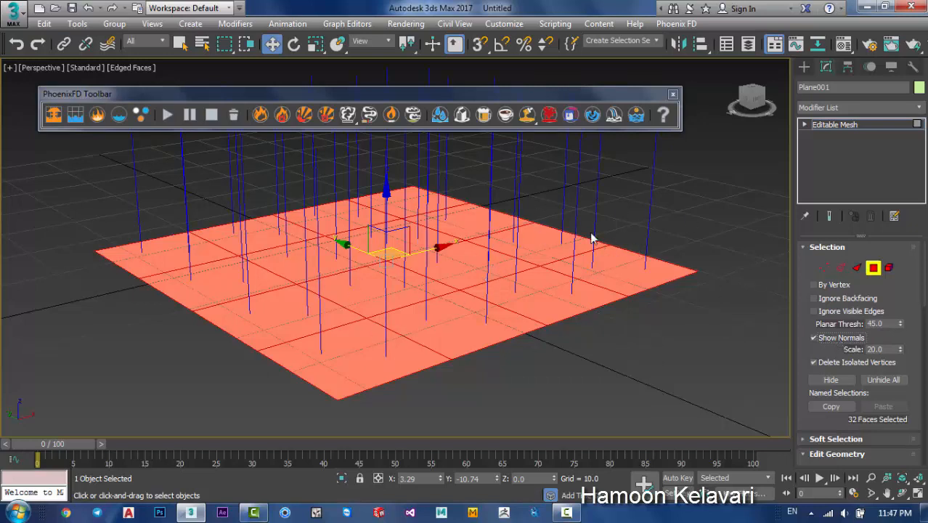
mouse_move(431, 288)
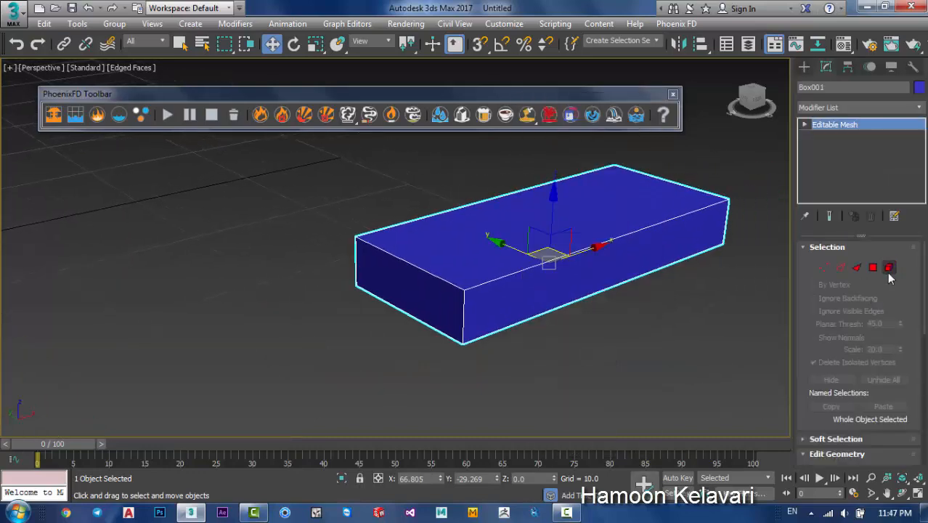
Window-select all 12 faces of the box's editable mesh in face mode
click(889, 268)
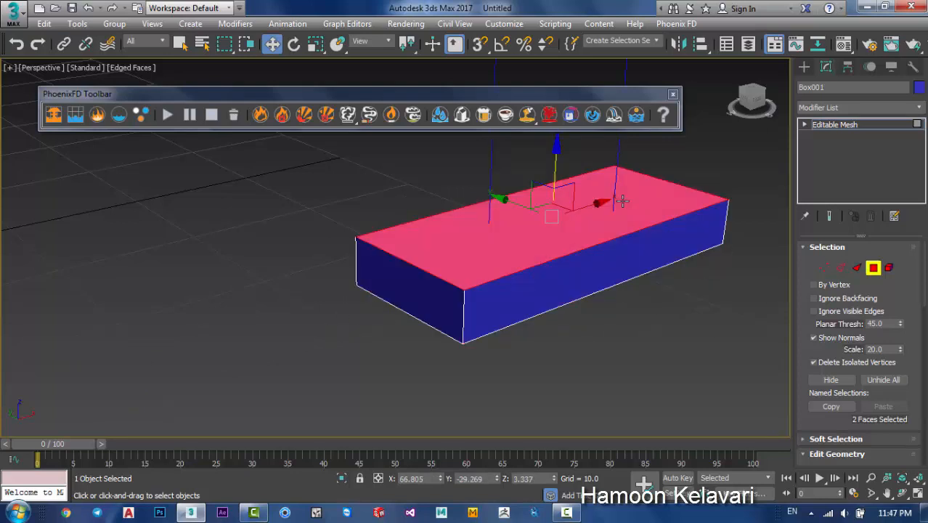
drag(621, 201, 608, 210)
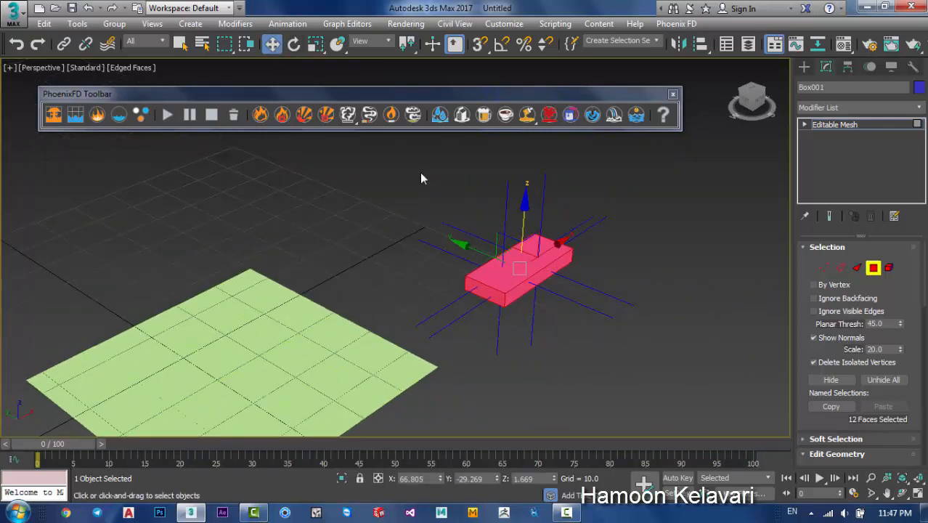
mouse_move(570, 336)
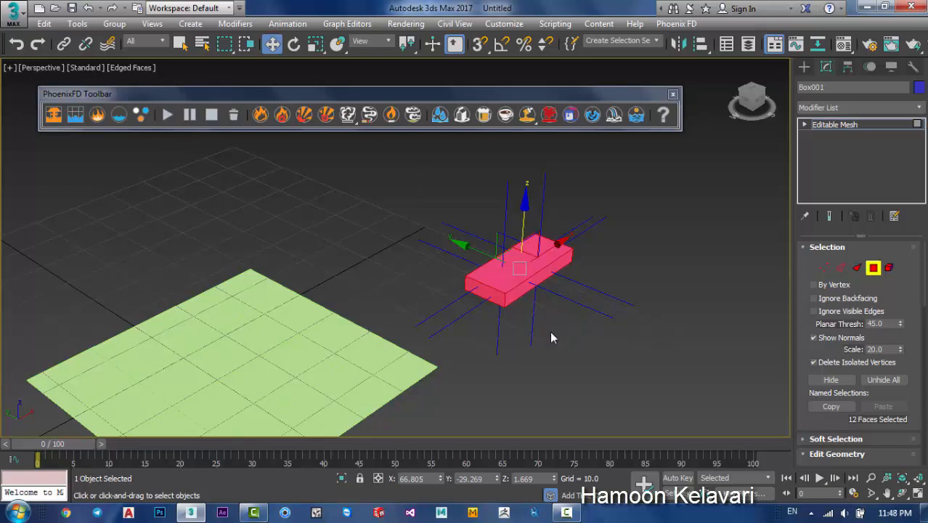
mouse_move(603, 294)
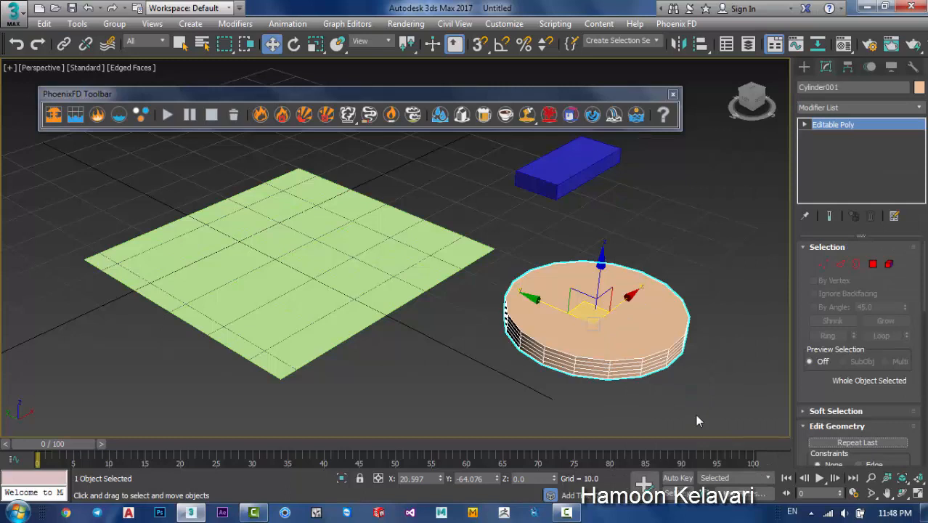
Delete the box, plane and cylinder so only the ground grid remains
click(873, 264)
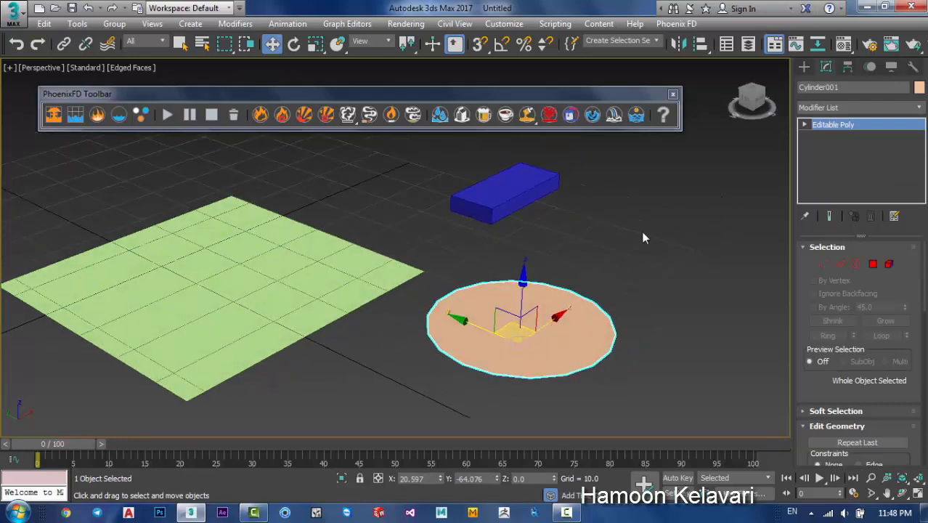
mouse_move(569, 293)
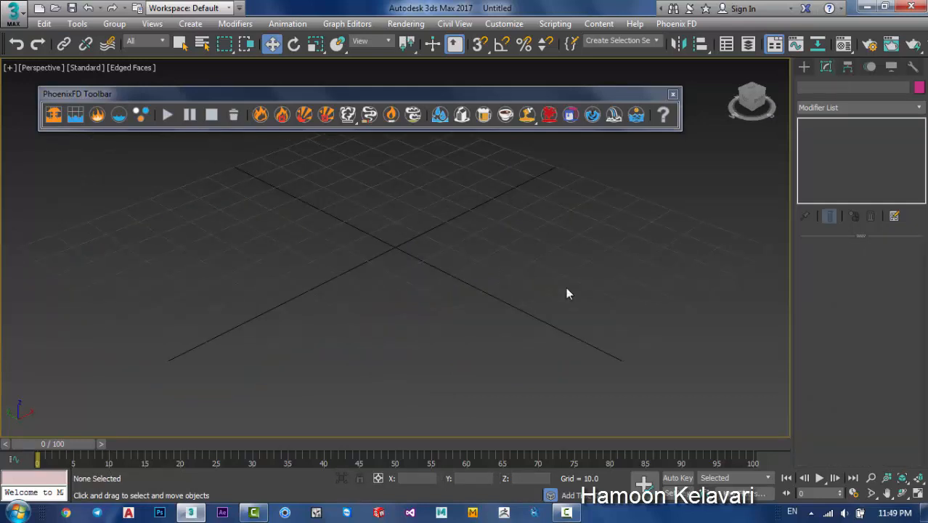
Create a square segmented plane and flip it with Mirror across the chosen axis
click(804, 66)
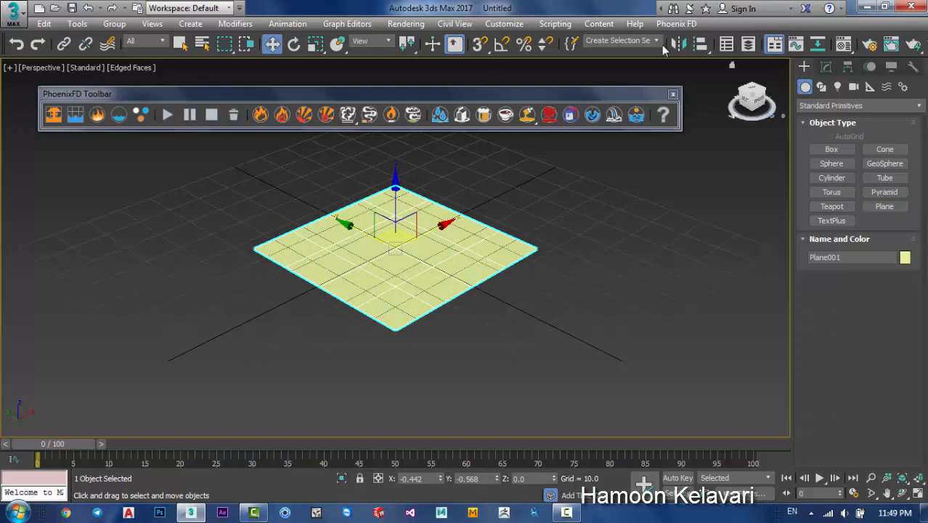
click(679, 45)
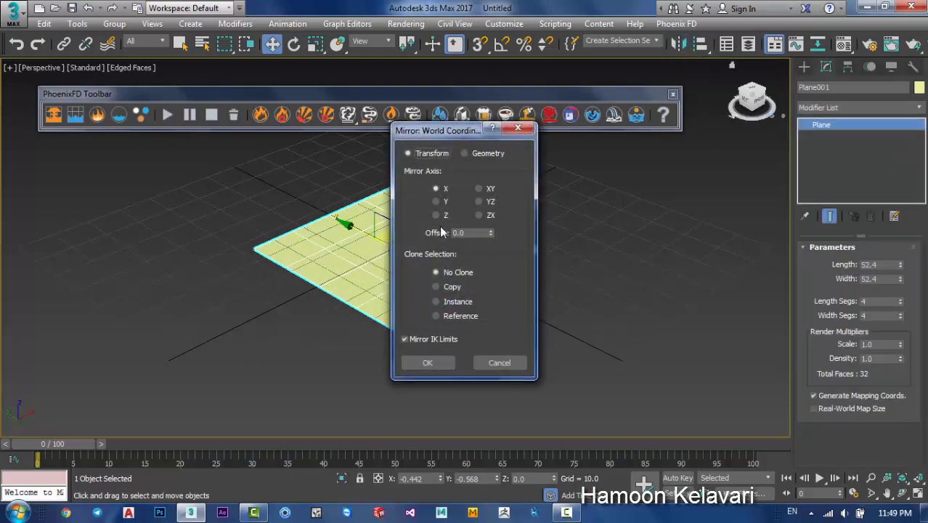
click(499, 363)
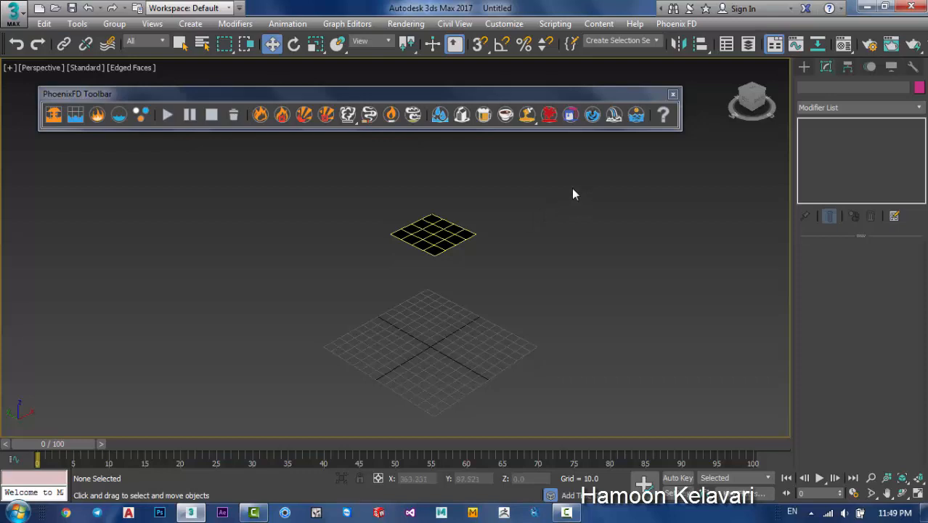
Add a Phoenix FD liquid simulator to Plane001 and inspect LiquidSrc001's emitter nodes
click(434, 234)
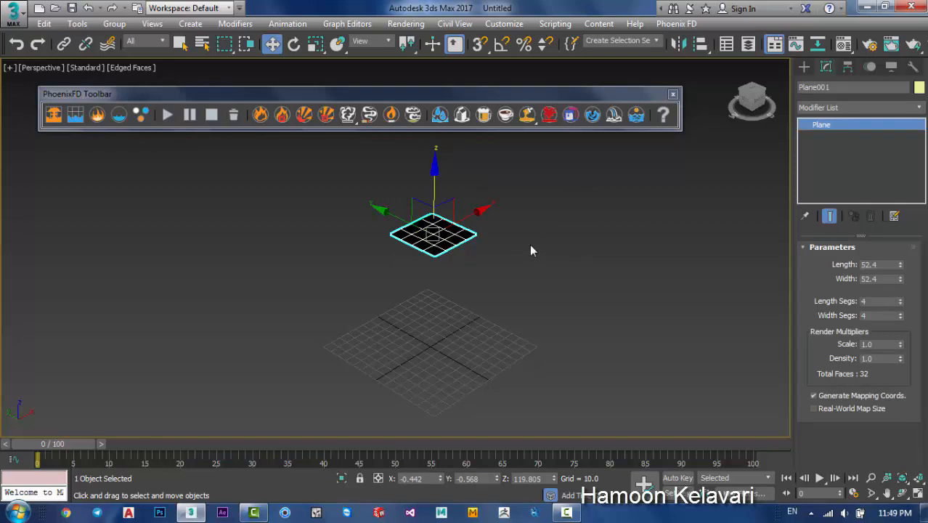
mouse_move(440, 115)
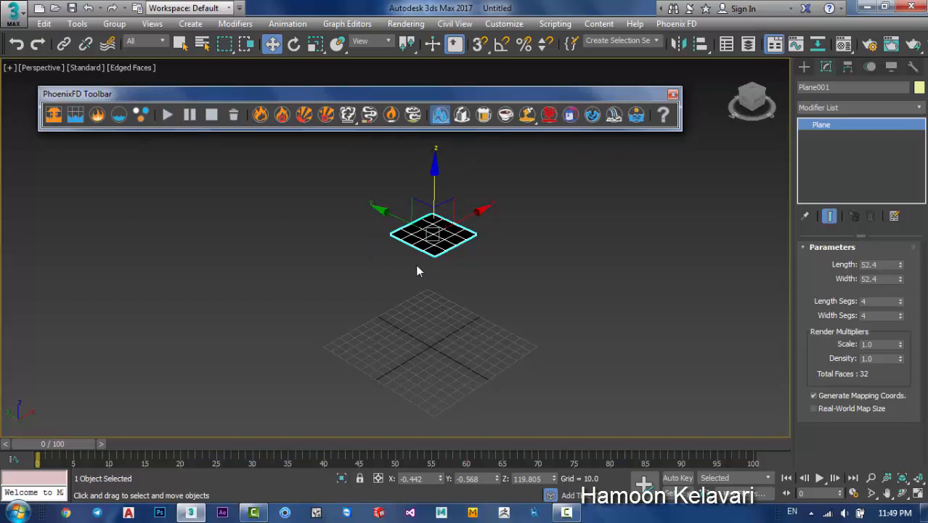
mouse_move(341, 277)
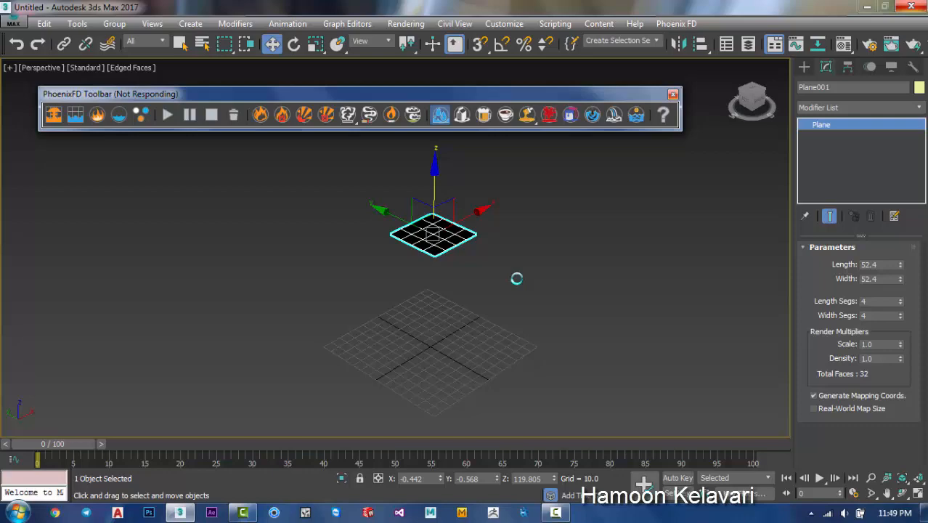
click(440, 114)
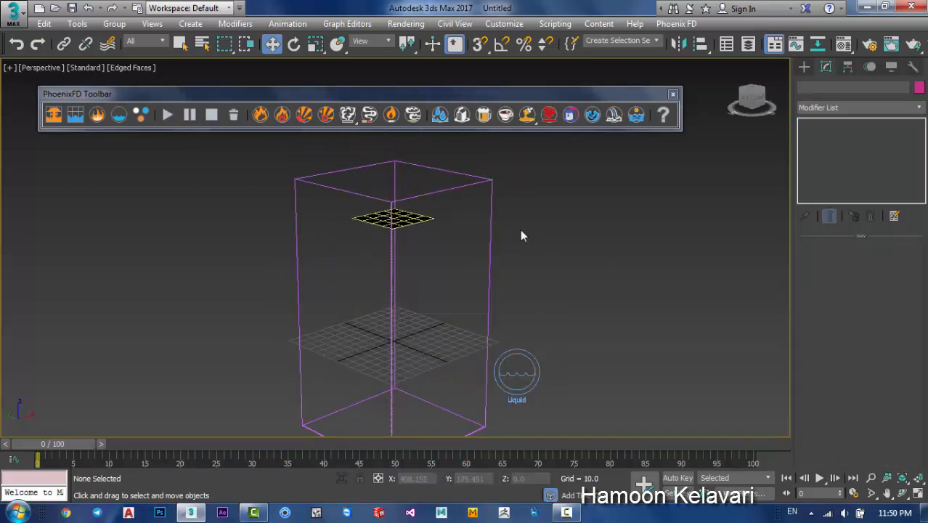
click(517, 374)
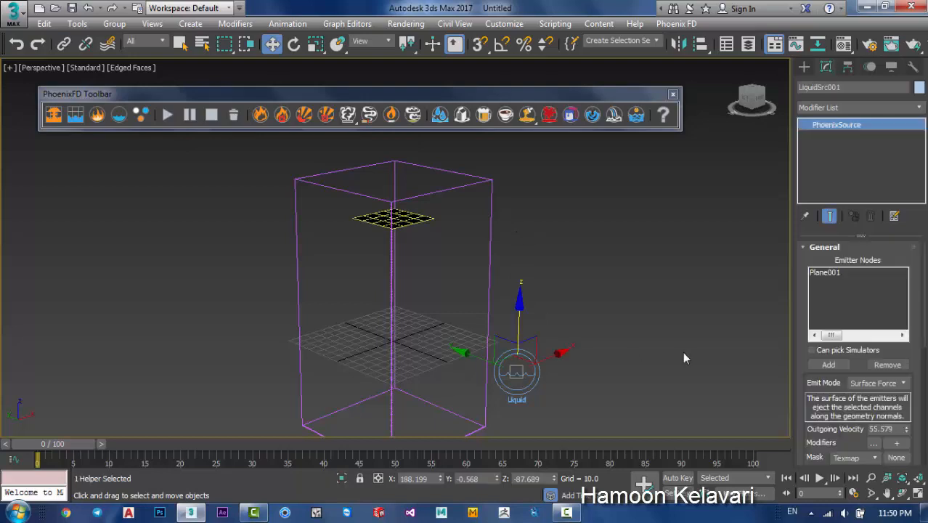
scroll(down, 3)
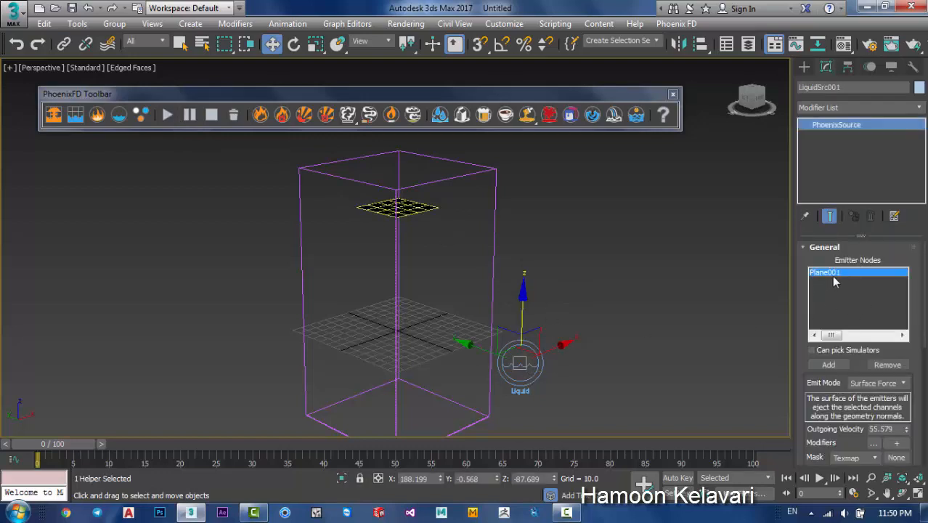
click(397, 208)
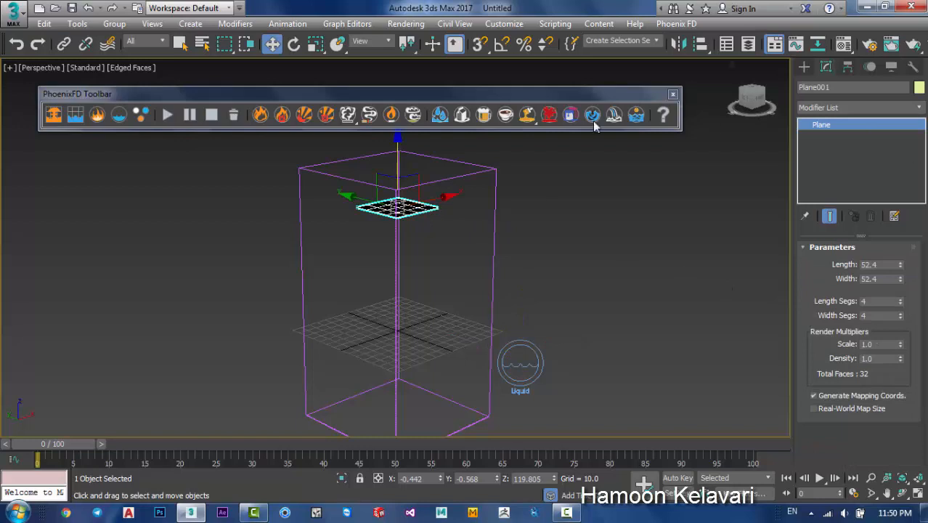
click(410, 253)
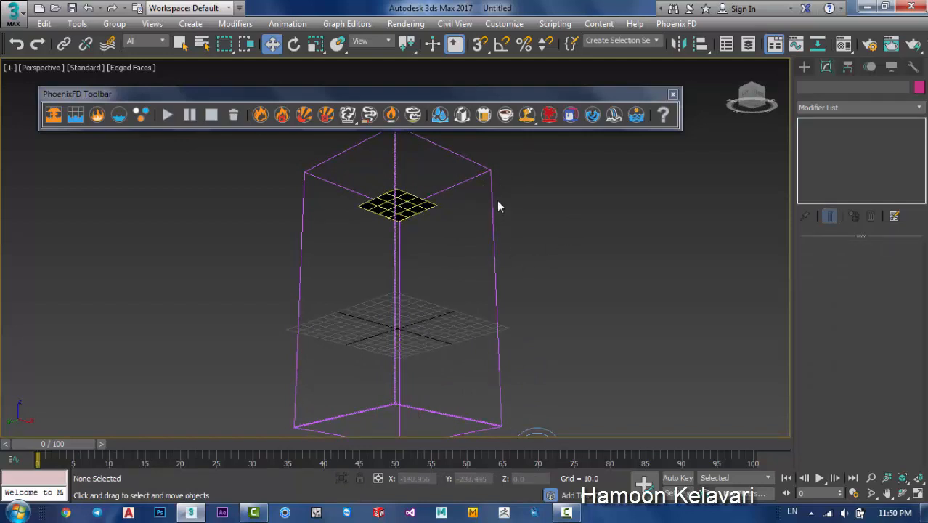
mouse_move(448, 205)
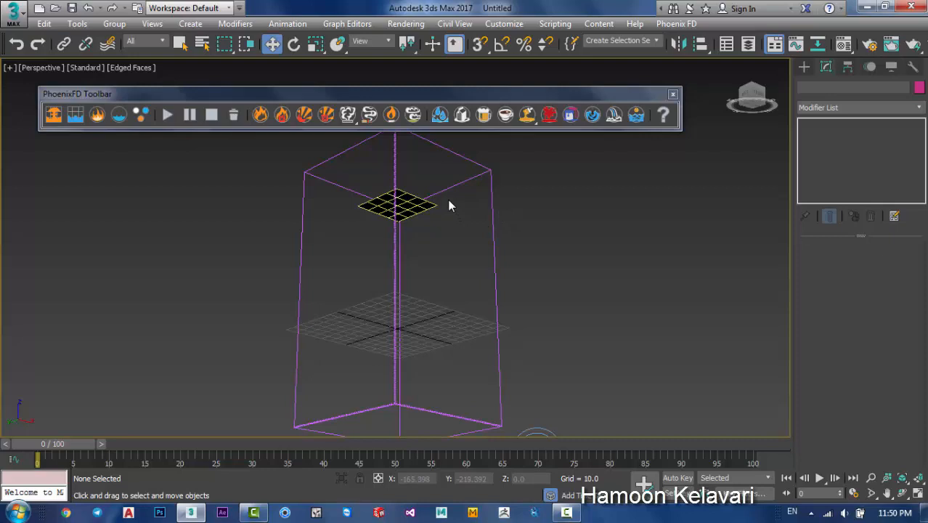
mouse_move(512, 174)
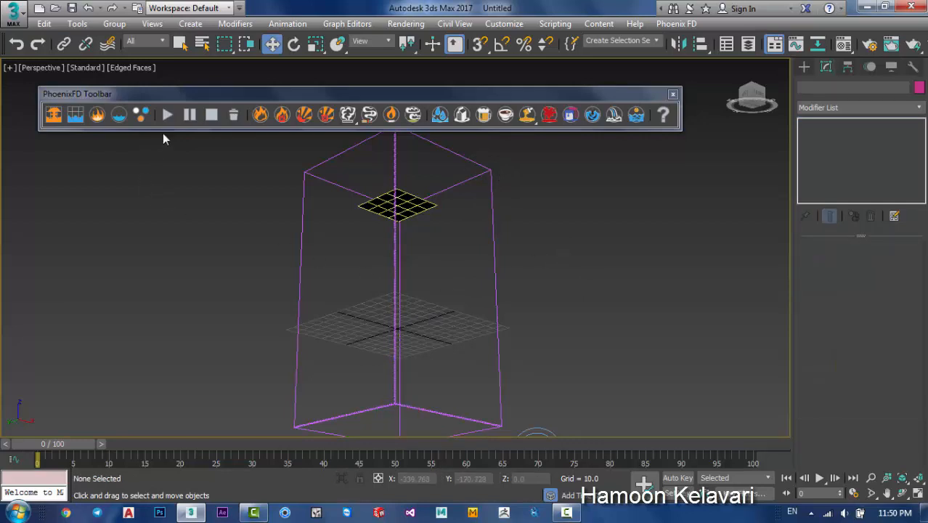
mouse_move(167, 114)
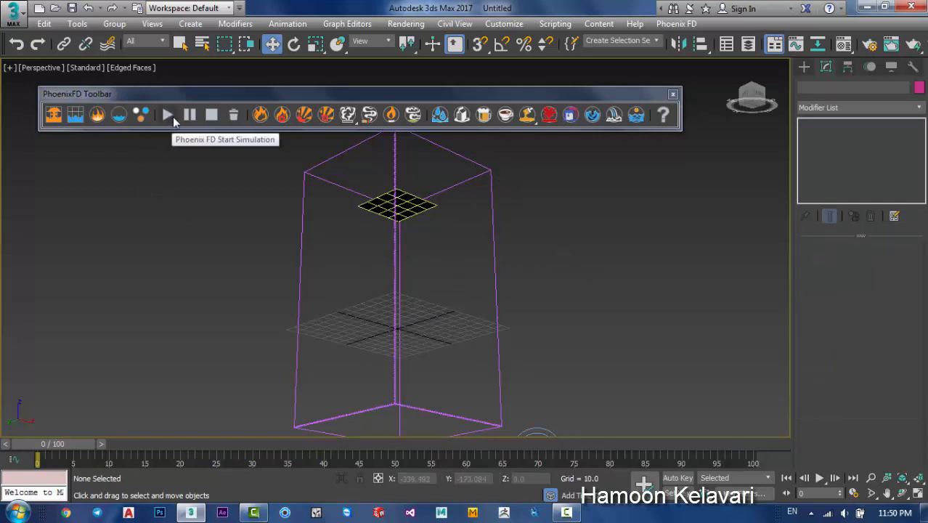
Start the Phoenix FD simulation and disable V-Ray global illumination in Render Setup
click(167, 115)
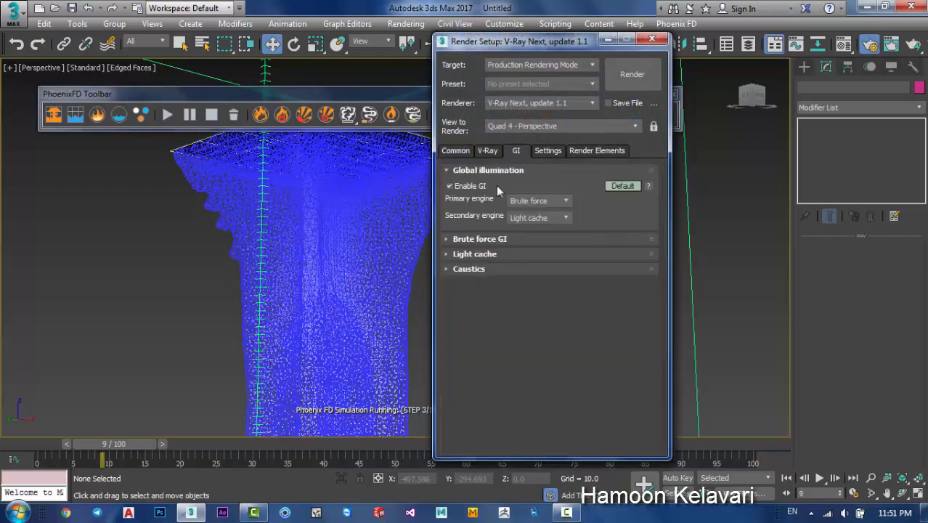
click(631, 73)
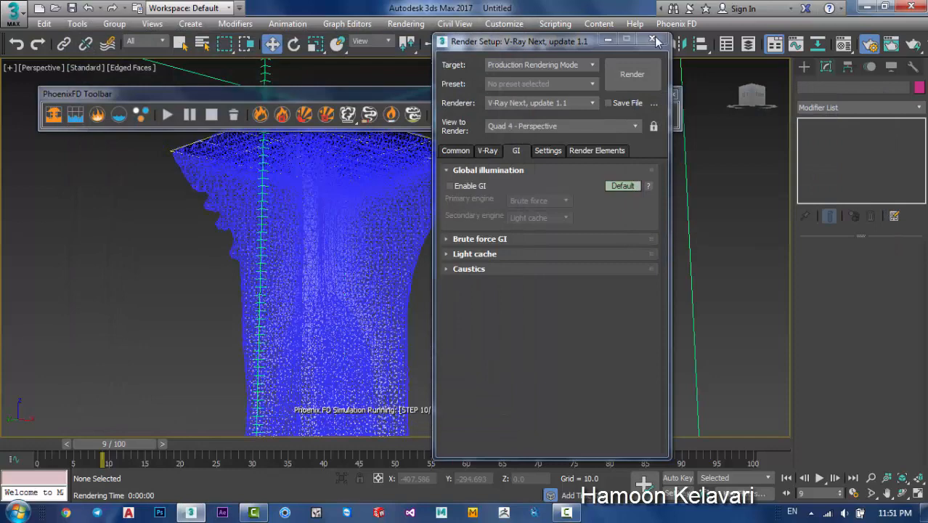
click(652, 41)
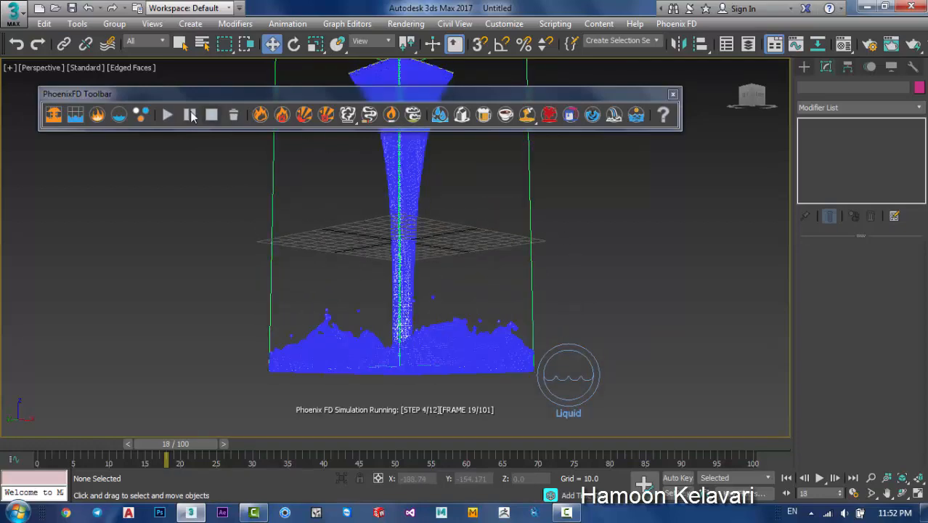
Pause the simulation and scrub the time slider to frame 16
click(189, 114)
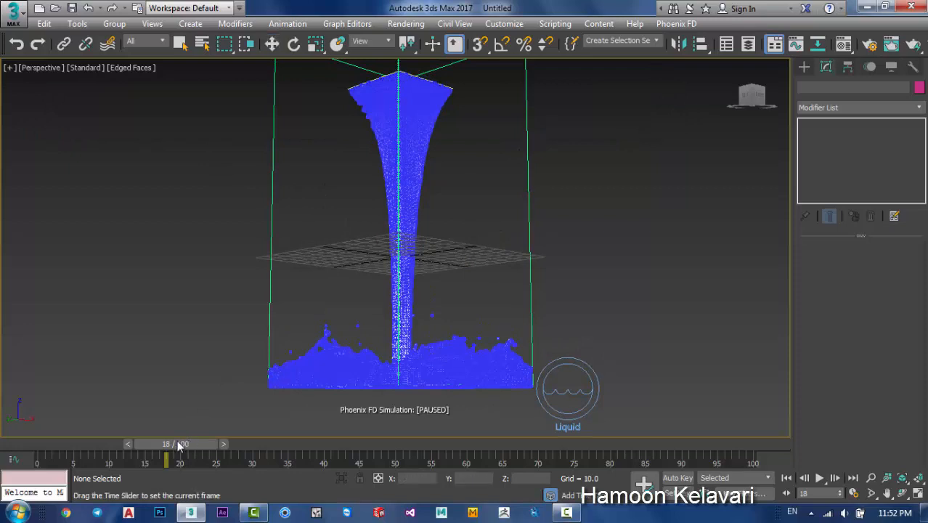
drag(166, 456, 146, 456)
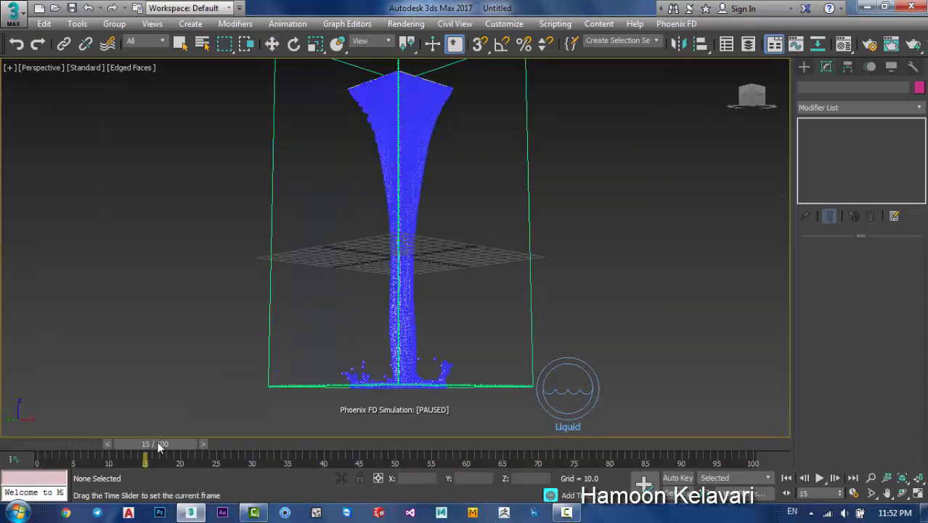
drag(146, 458, 124, 458)
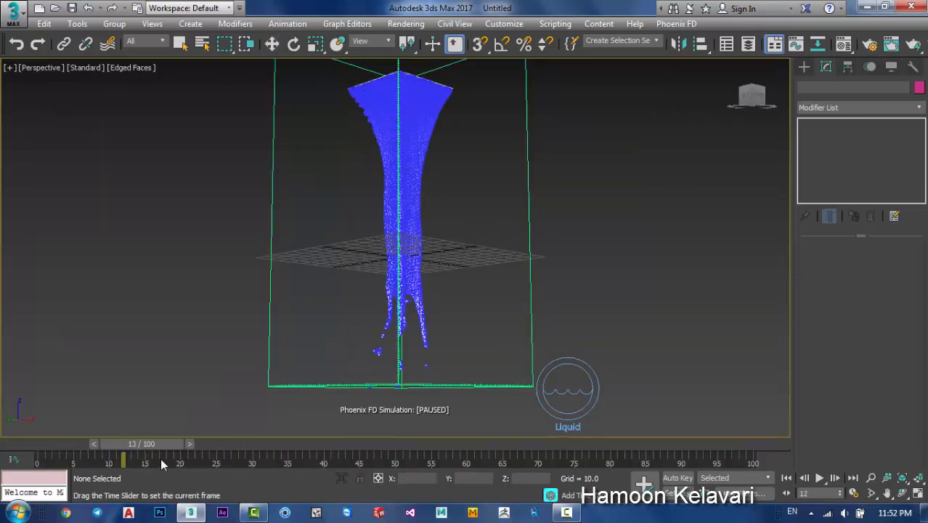
drag(123, 458, 160, 458)
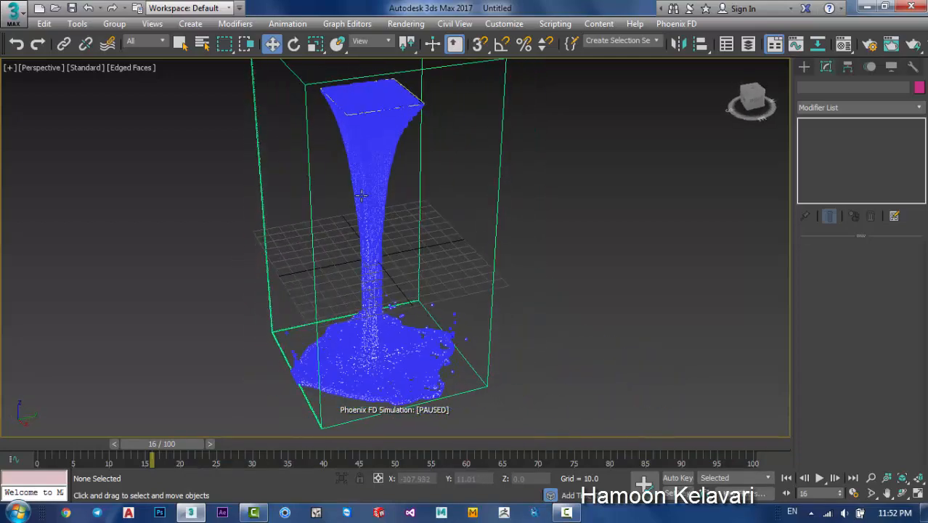
Load the Low V-Ray render preset in Render Setup with GI enabled
click(804, 67)
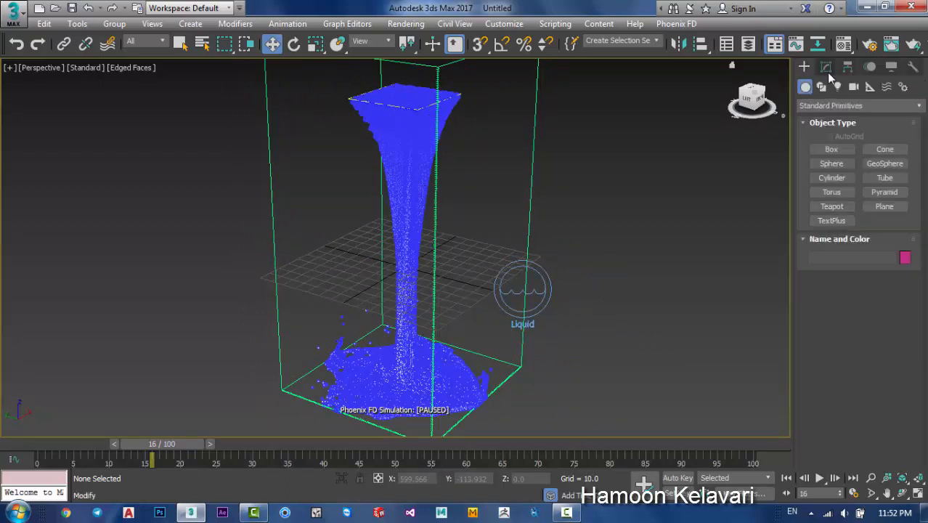
click(836, 86)
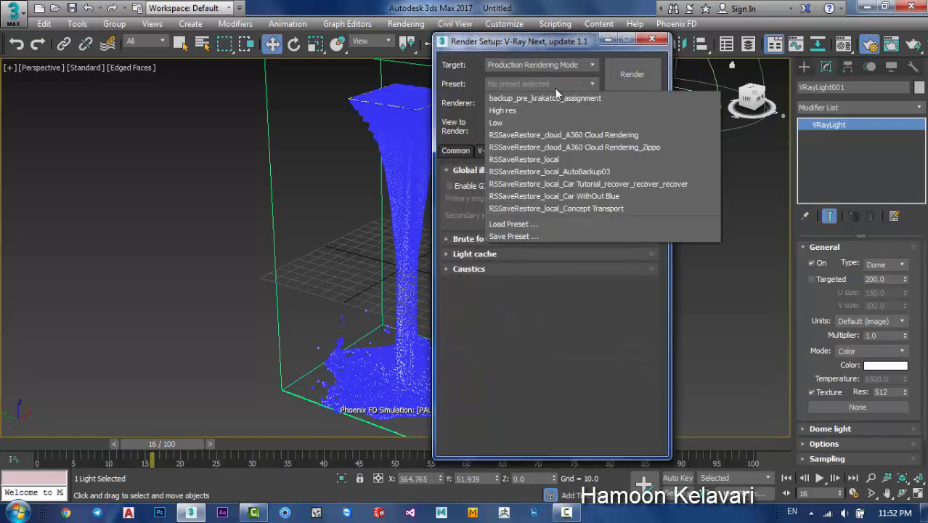
click(496, 122)
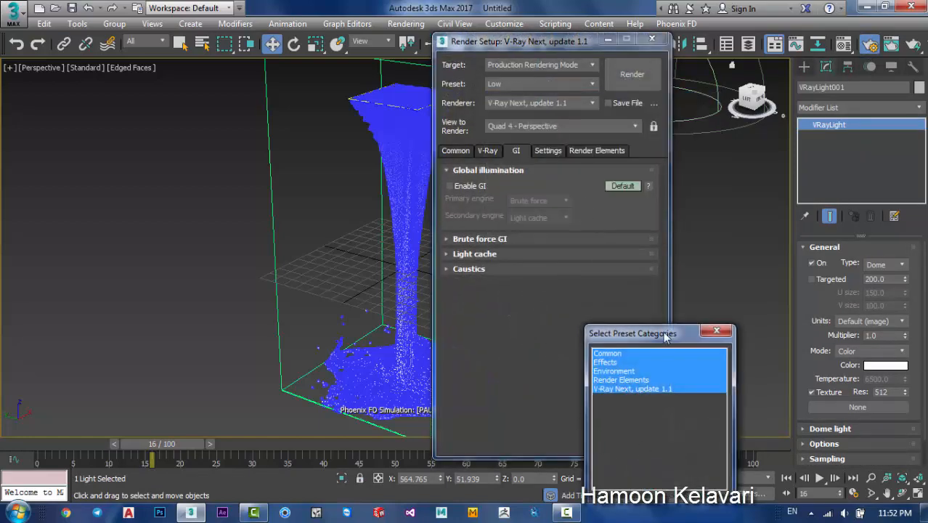
click(716, 332)
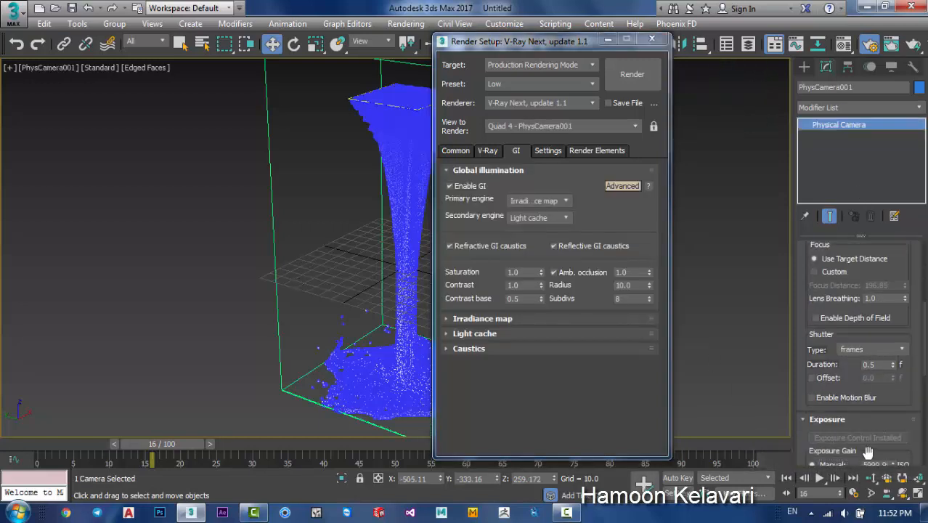
Set the physical camera shutter type to 1/seconds and render from PhysCamera001
scroll(down, 3)
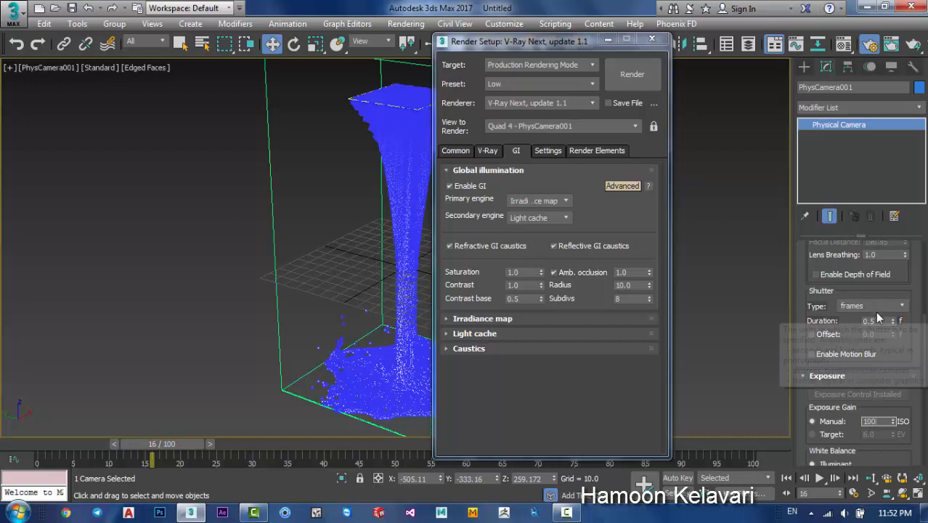
click(868, 305)
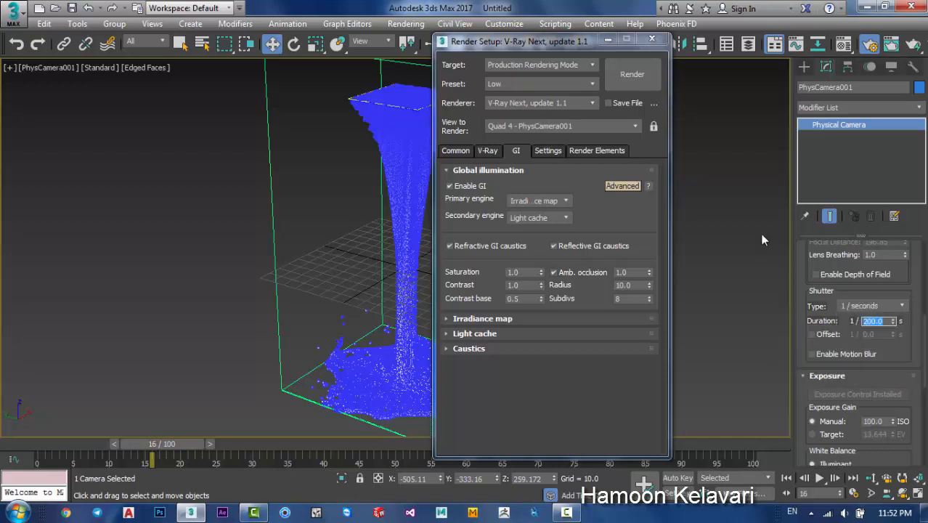
click(631, 74)
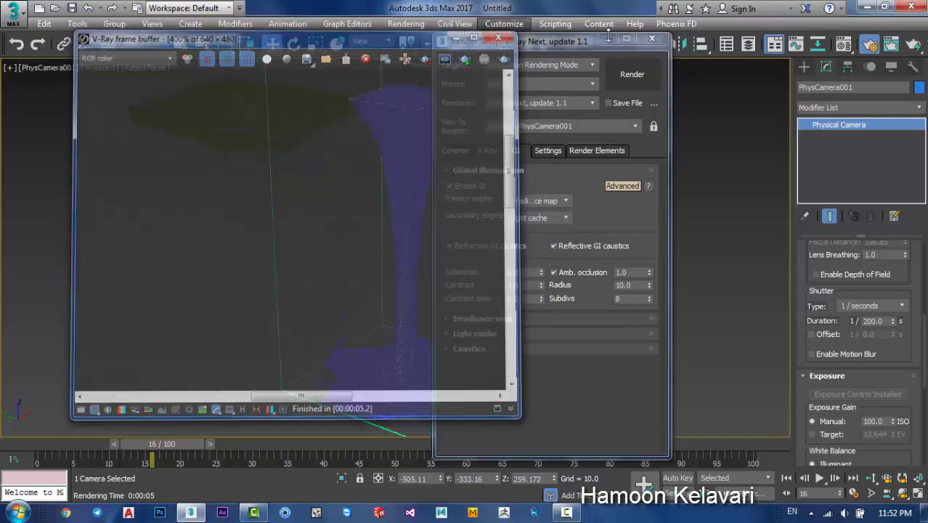
Close the V-Ray rendered image and deselect everything in the viewport
click(499, 38)
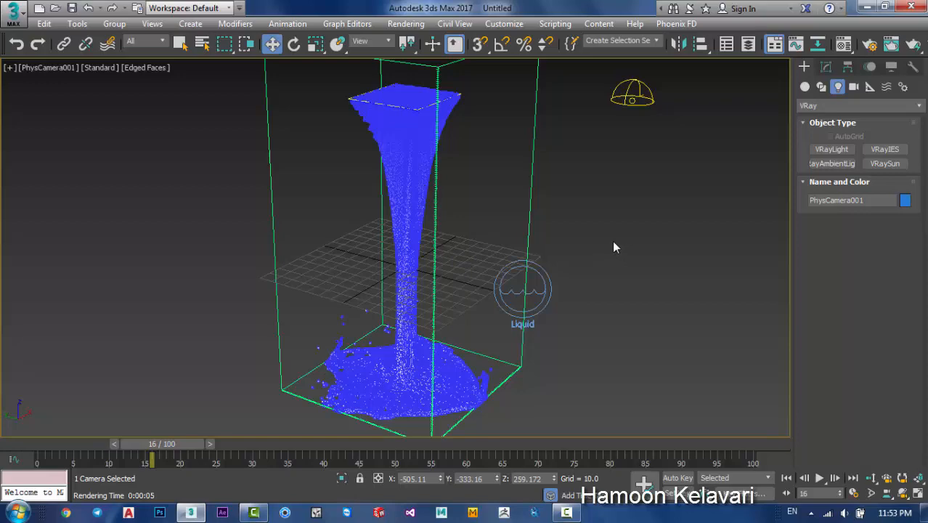
mouse_move(627, 222)
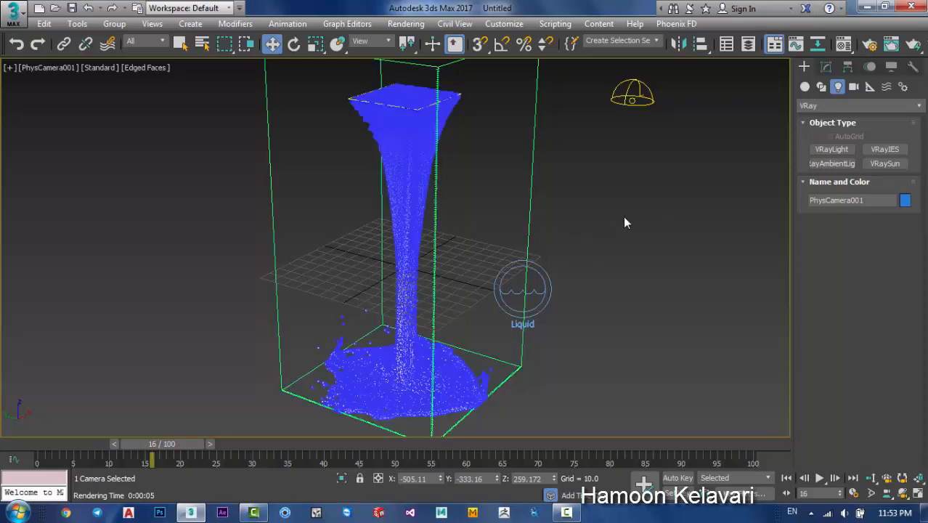
mouse_move(560, 235)
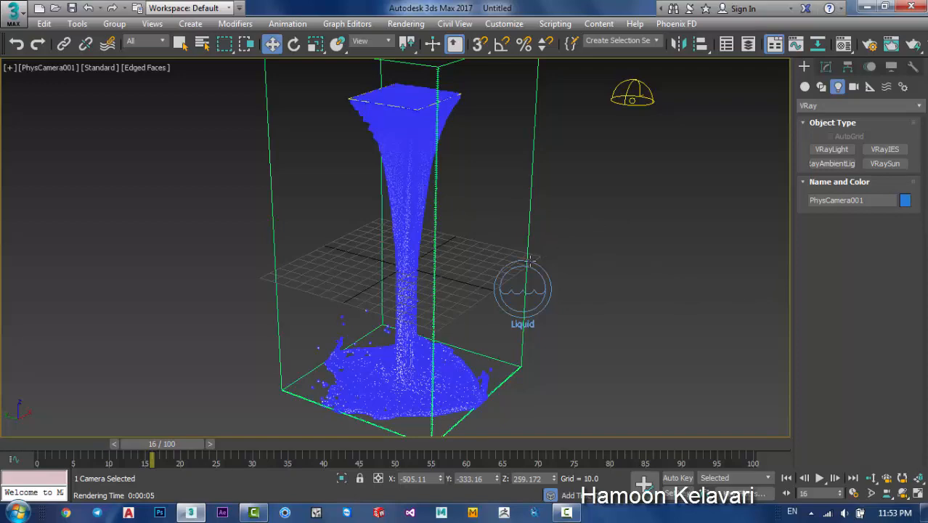
click(380, 107)
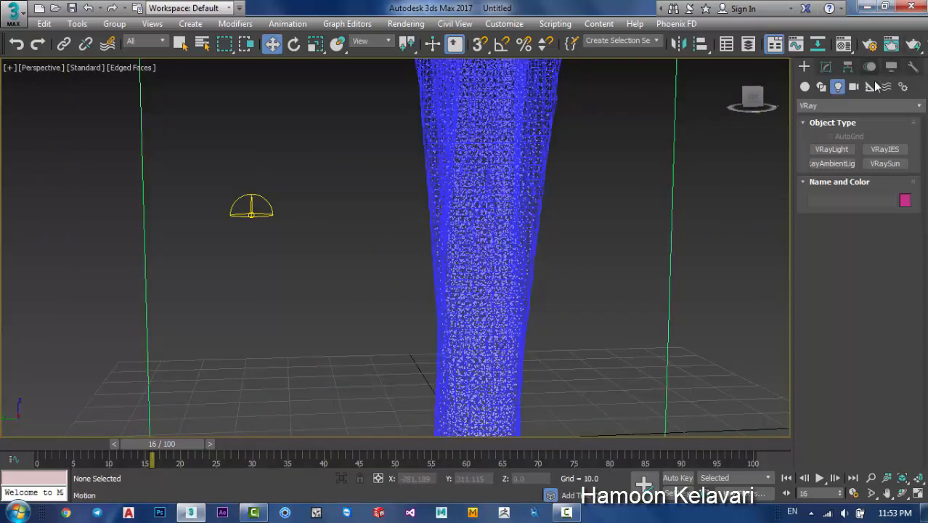
Select PhoenixFDLiquid001 and convert it to Editable Poly from the quad menu
click(804, 86)
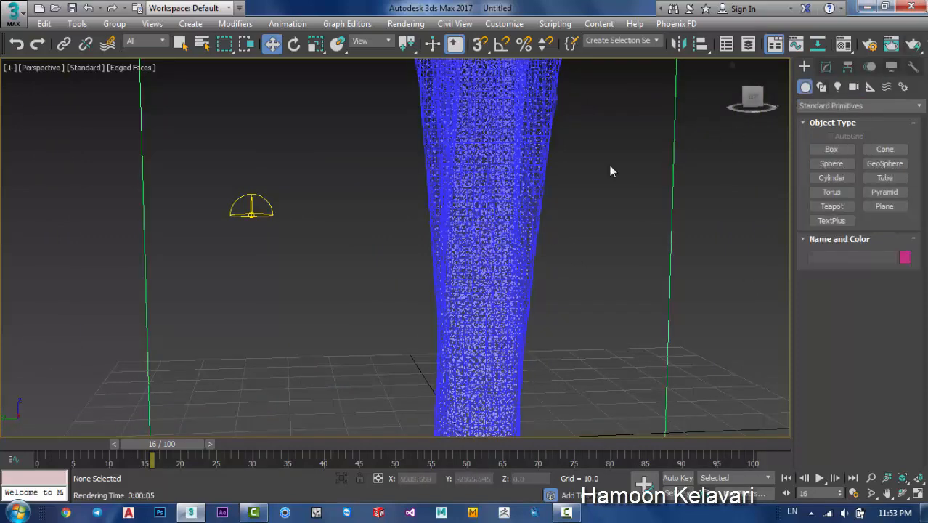
click(490, 218)
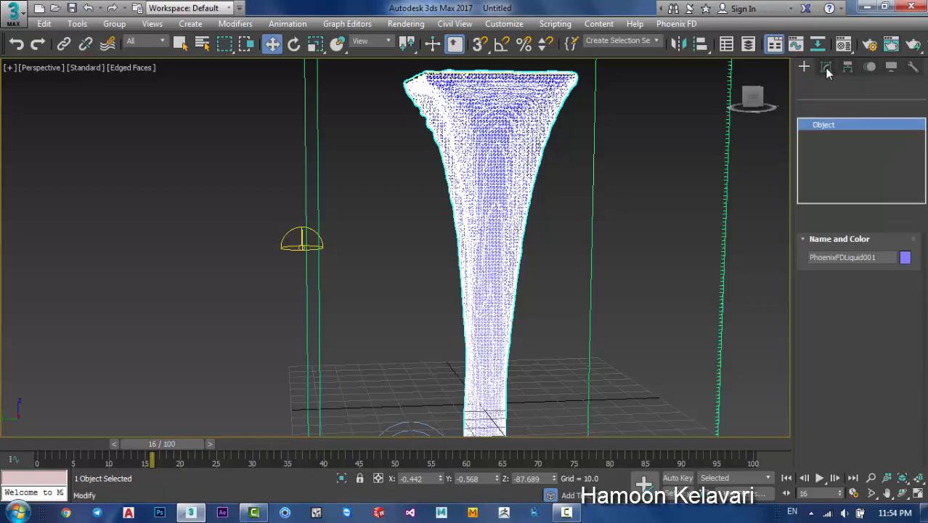
click(826, 67)
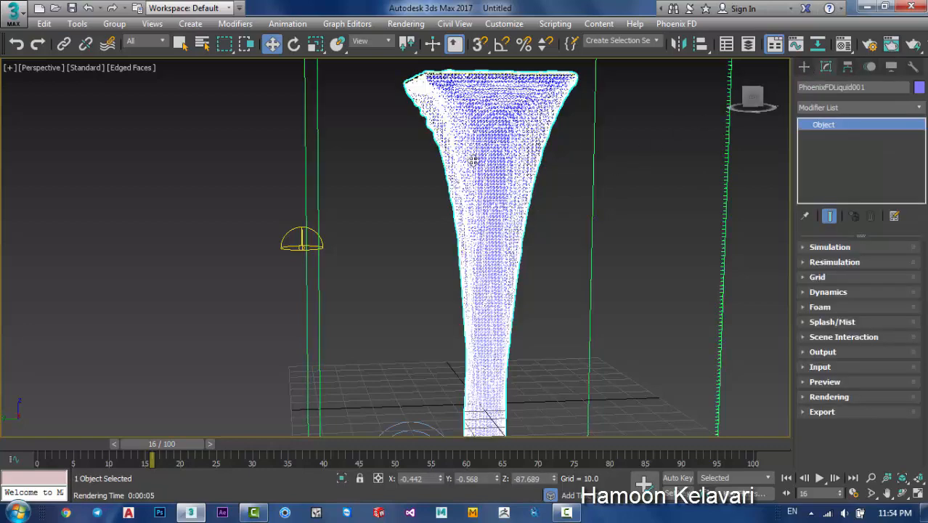
right_click(472, 160)
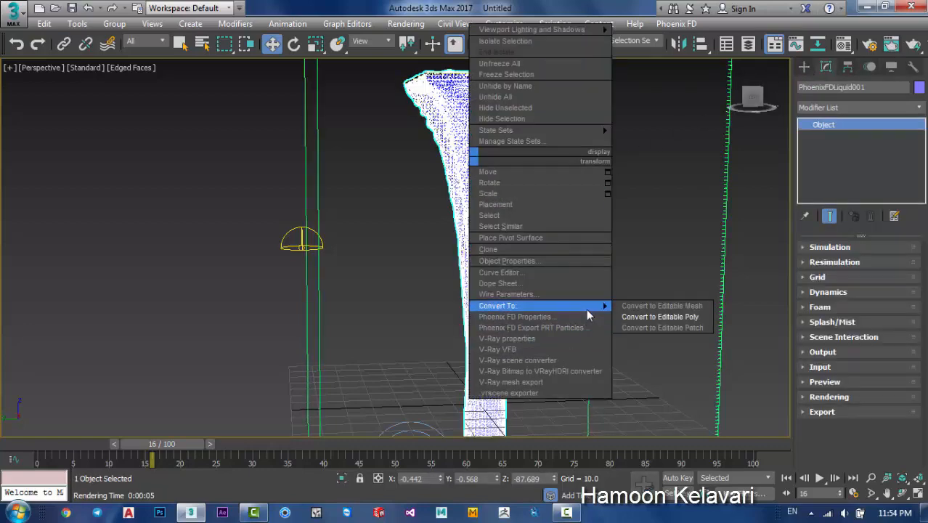
mouse_move(661, 317)
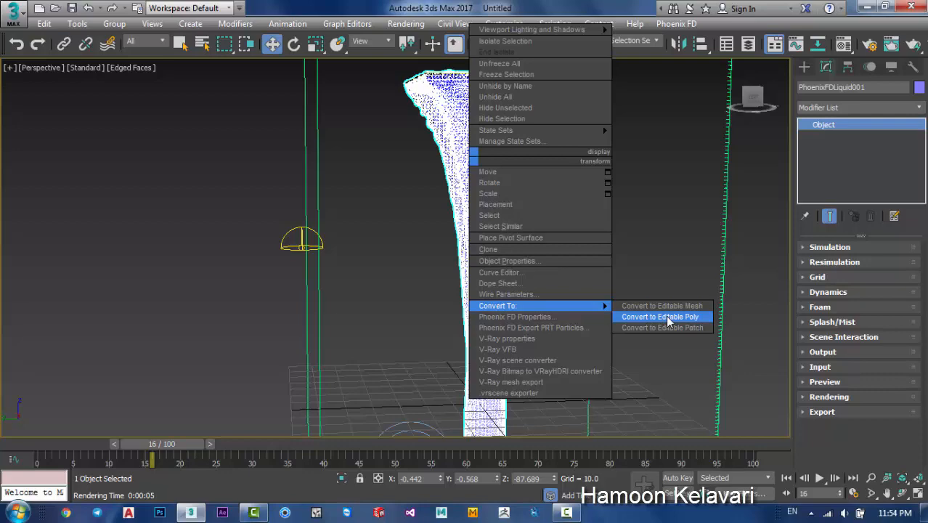
click(660, 316)
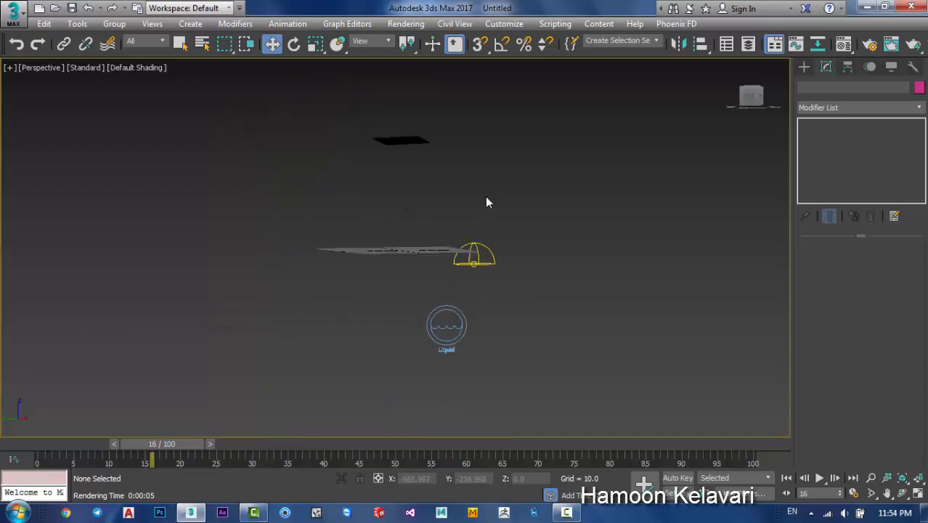
Orbit to view the emitter and light, then bring up the Material Editor
drag(488, 202, 533, 146)
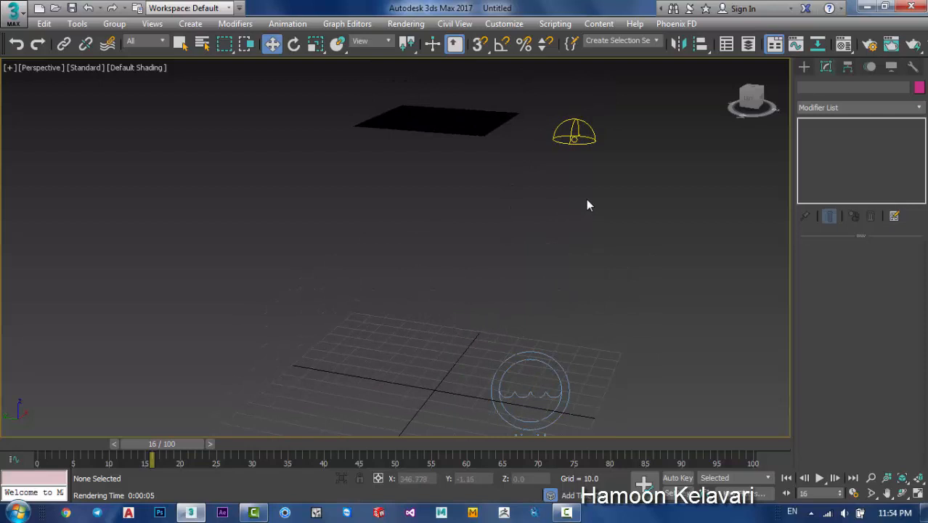
mouse_move(376, 224)
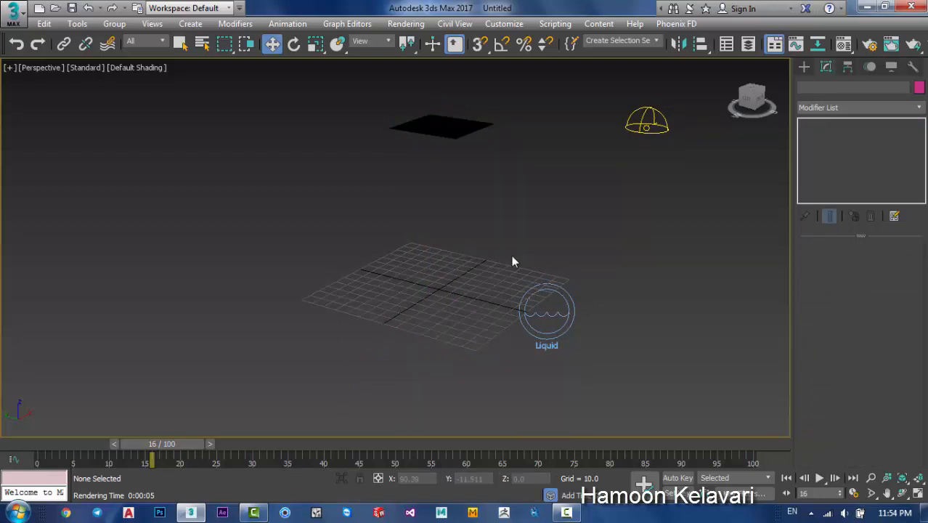
mouse_move(819, 45)
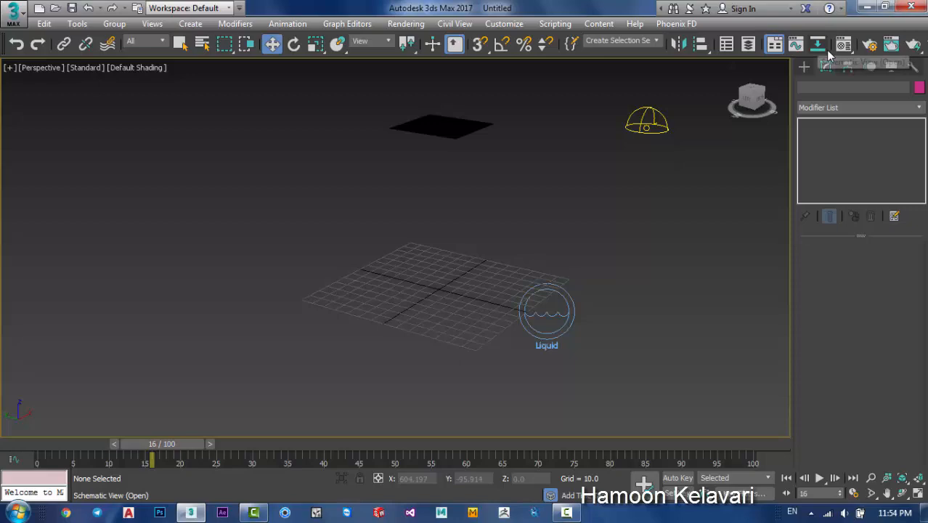
click(819, 44)
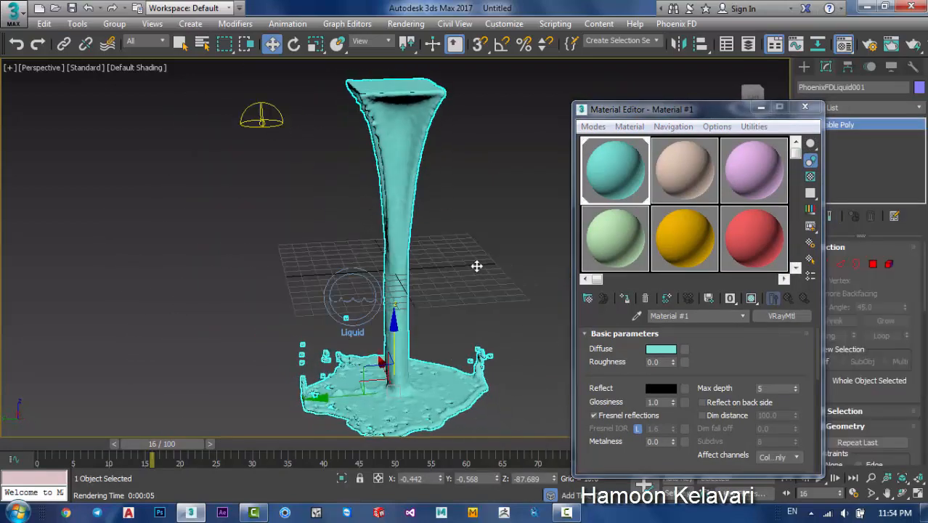
Close the Material Editor and expand the Modifier List to pick TurboSmooth
click(805, 107)
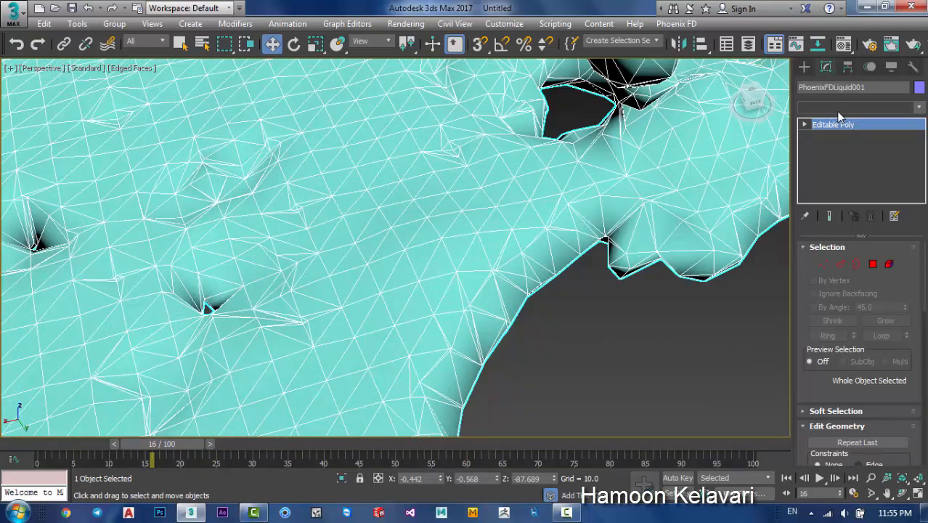
click(861, 106)
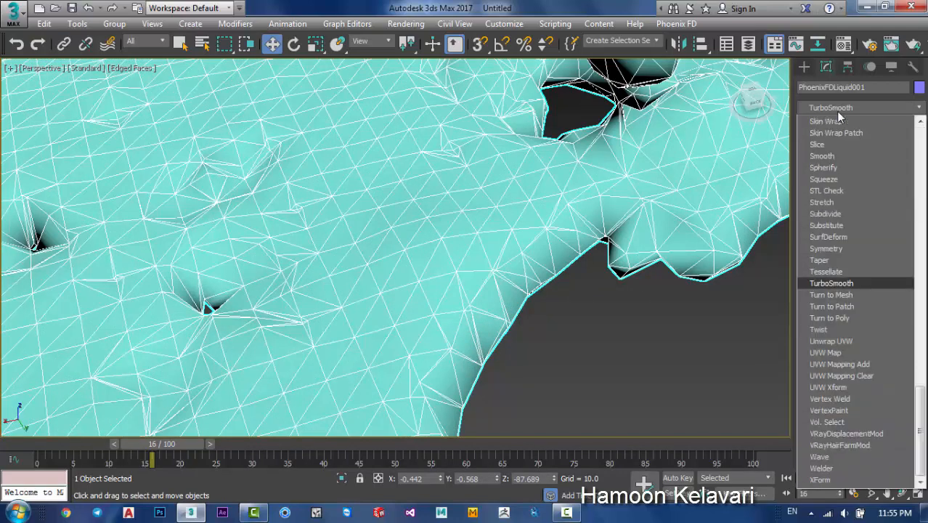